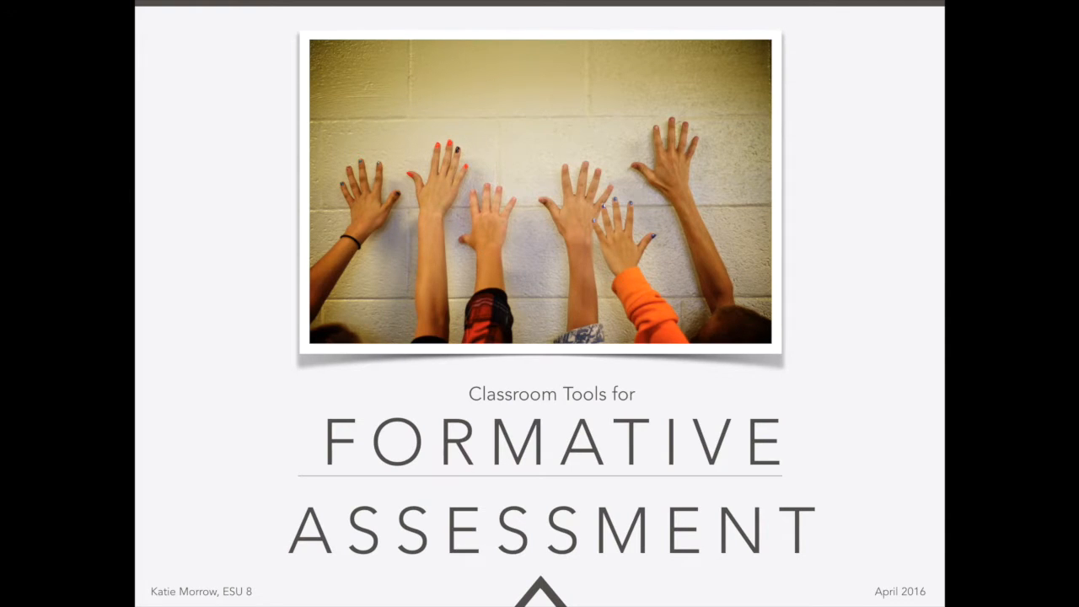
- Show Socrative's Create Quiz, Import Quiz, My Quizzes and Reports options, then open a quiz launch page
{"action": "key", "text": "right"}
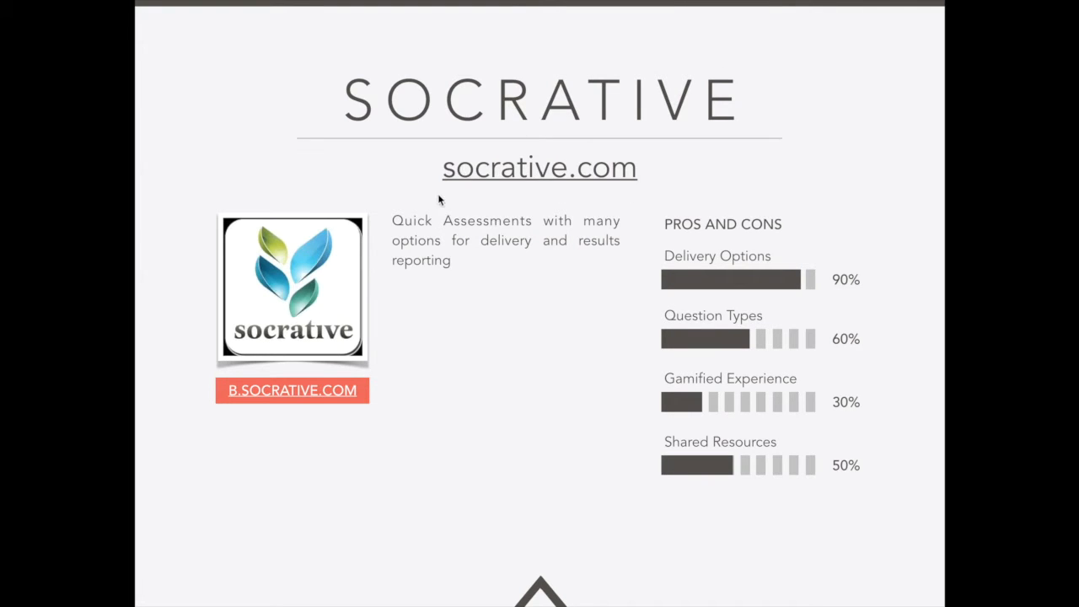
{"action": "mouse_move", "coordinate": [289, 472]}
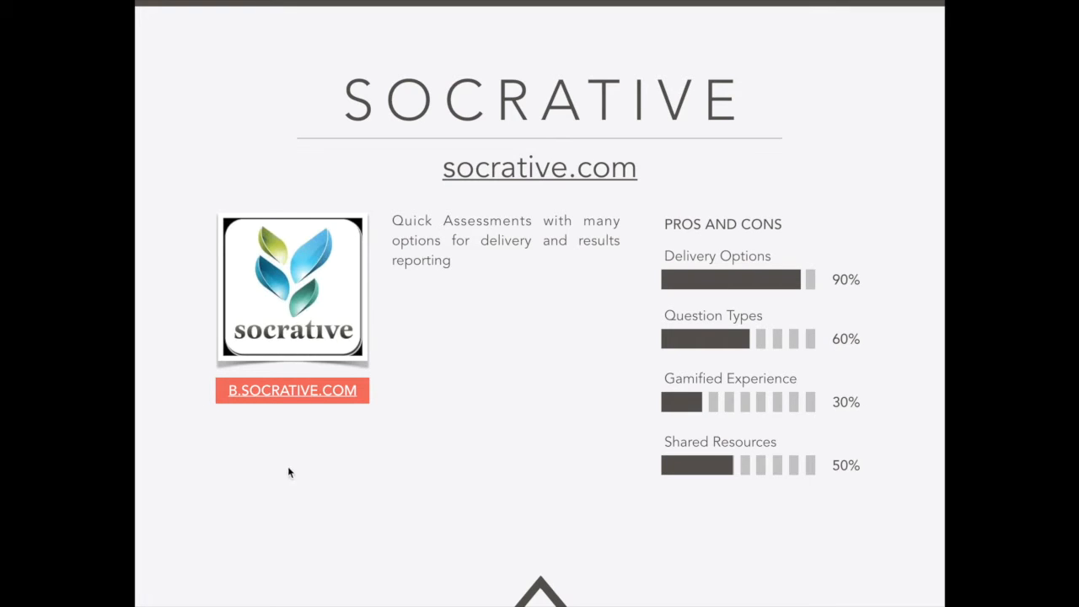
{"action": "mouse_move", "coordinate": [321, 476]}
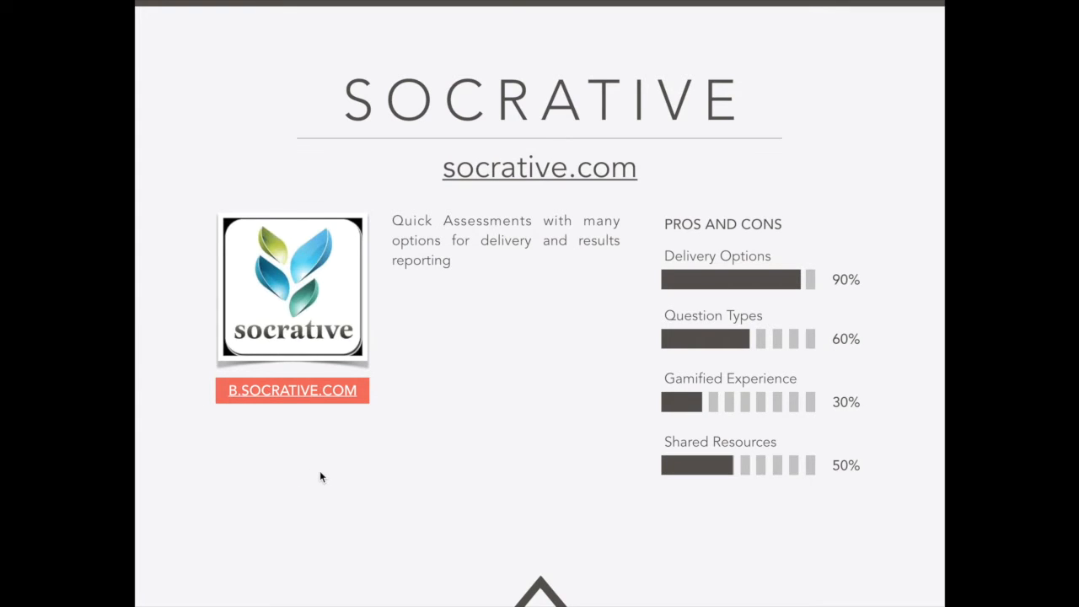
{"action": "mouse_move", "coordinate": [742, 479]}
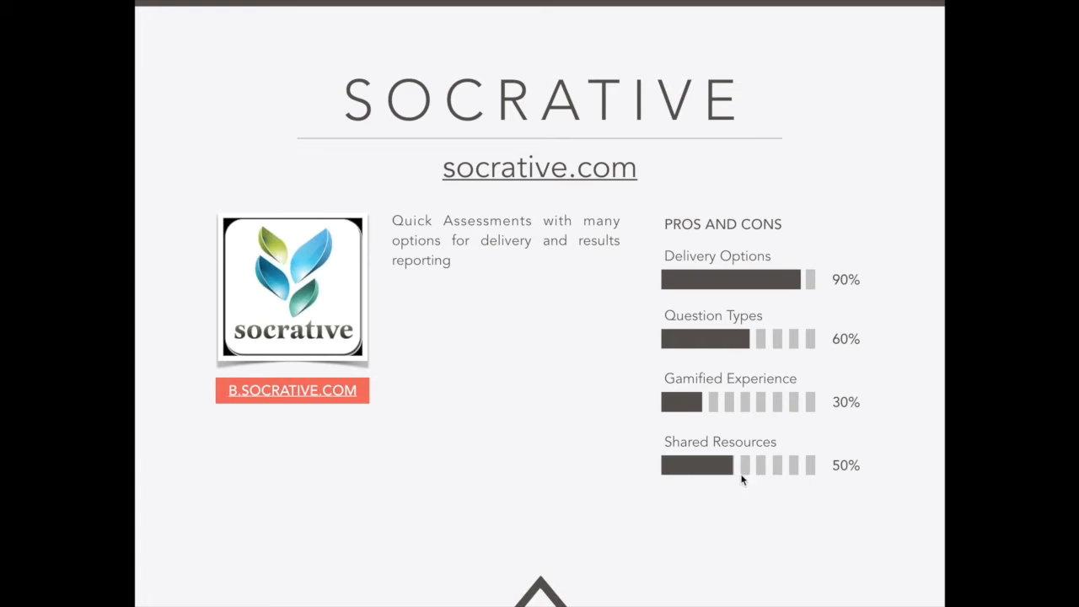
{"action": "mouse_move", "coordinate": [787, 449]}
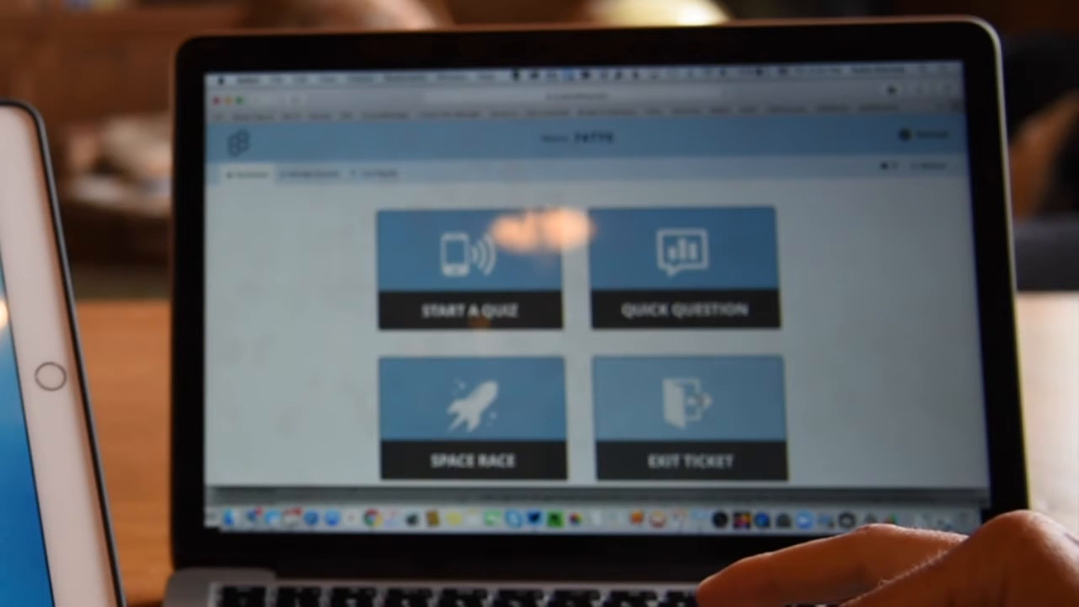
{"action": "left_click", "coordinate": [309, 174]}
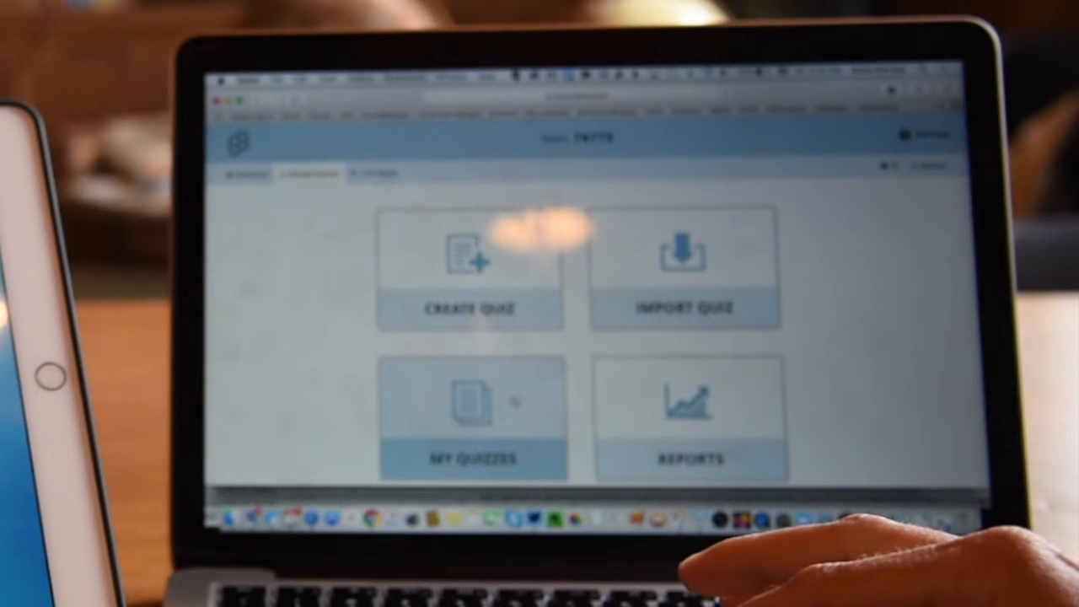
{"action": "left_click", "coordinate": [690, 417]}
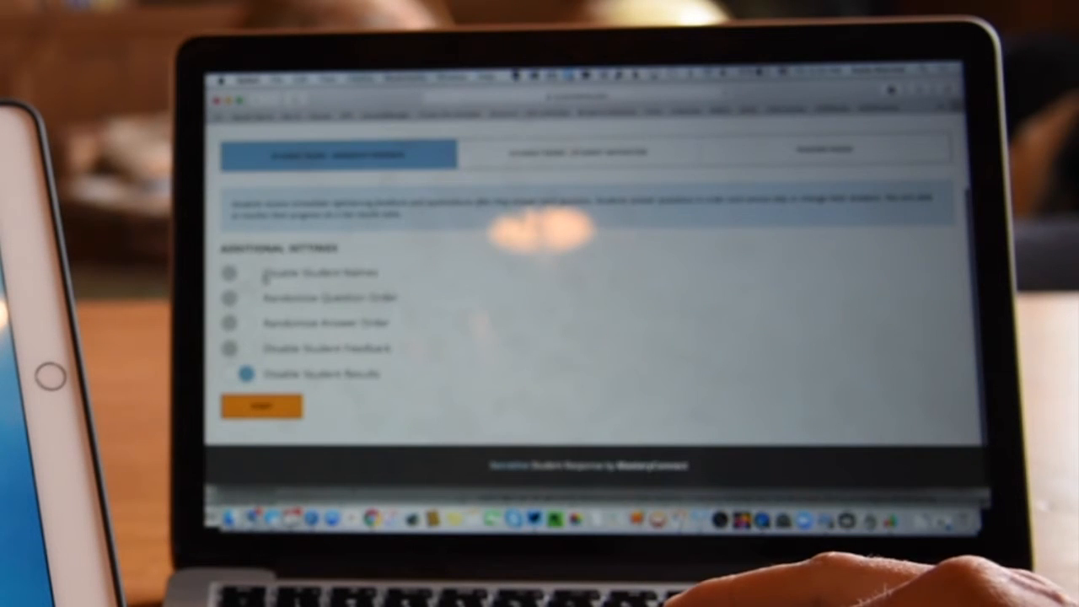
- Turn on Randomize Question Order and launch the Socrative quiz for students
{"action": "left_click", "coordinate": [229, 298]}
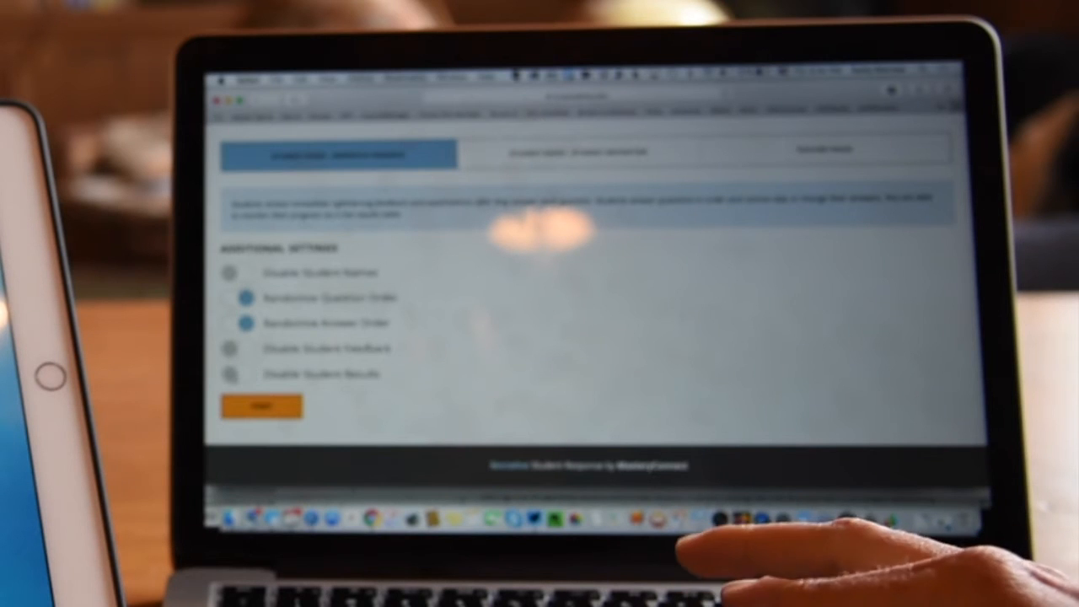
{"action": "left_click", "coordinate": [261, 407]}
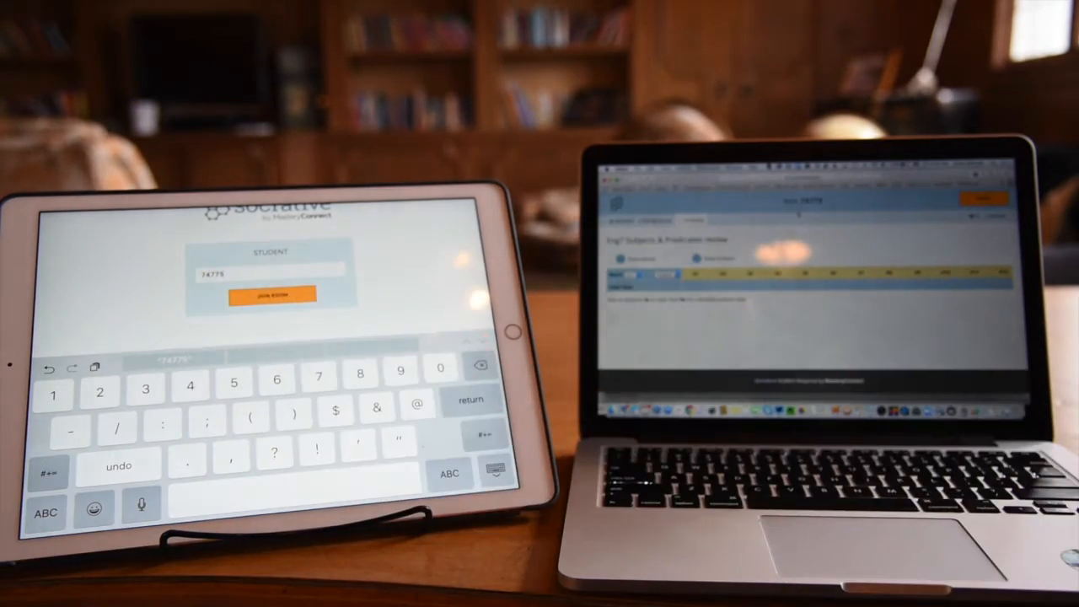
- Join the teacher's Socrative room on the iPad and enter a student name
{"action": "left_click", "coordinate": [272, 295]}
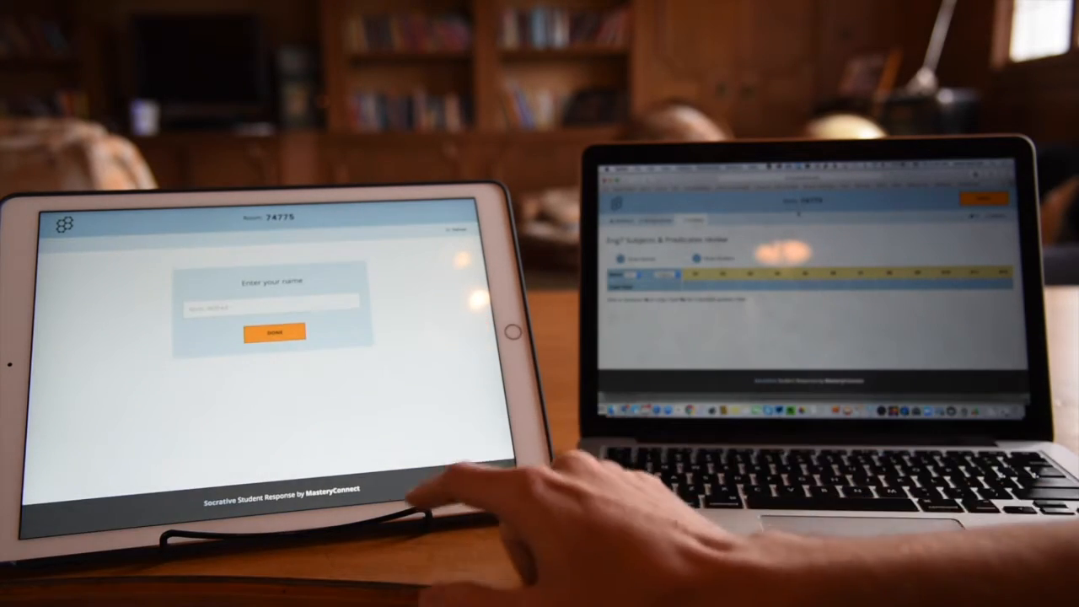
{"action": "left_click", "coordinate": [269, 304]}
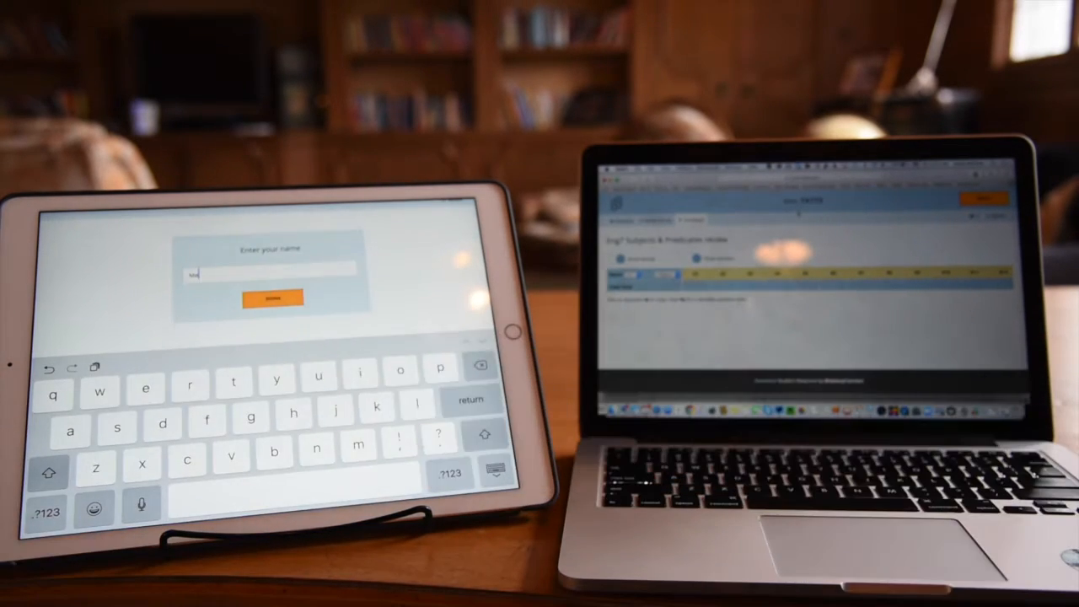
{"action": "left_click", "coordinate": [271, 298]}
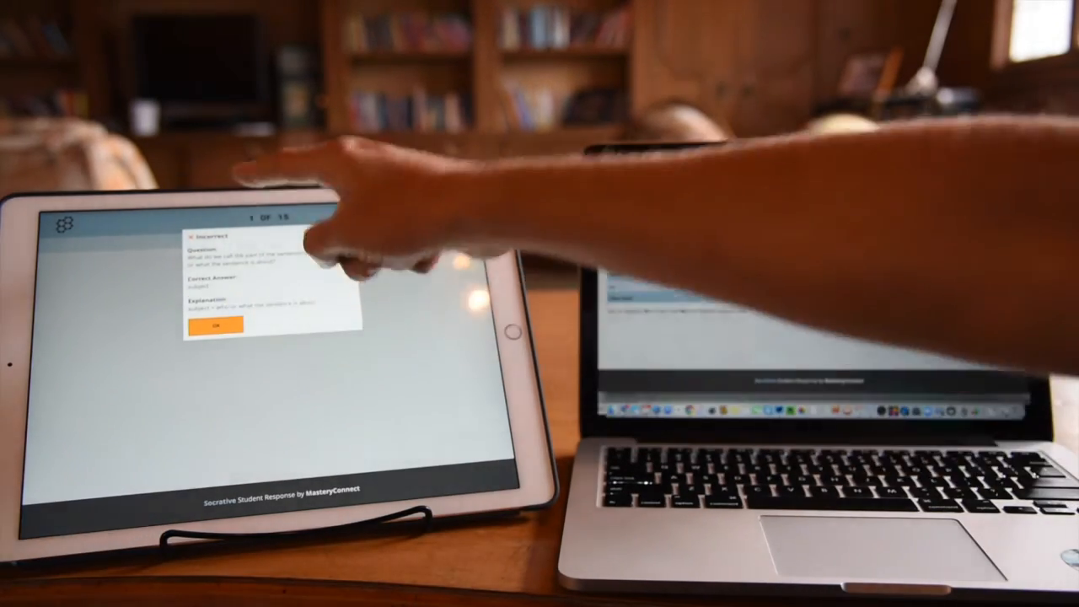
- Answer questions 2 and 3, including 'dependent clause', dismissing each feedback popup
{"action": "left_click", "coordinate": [215, 327]}
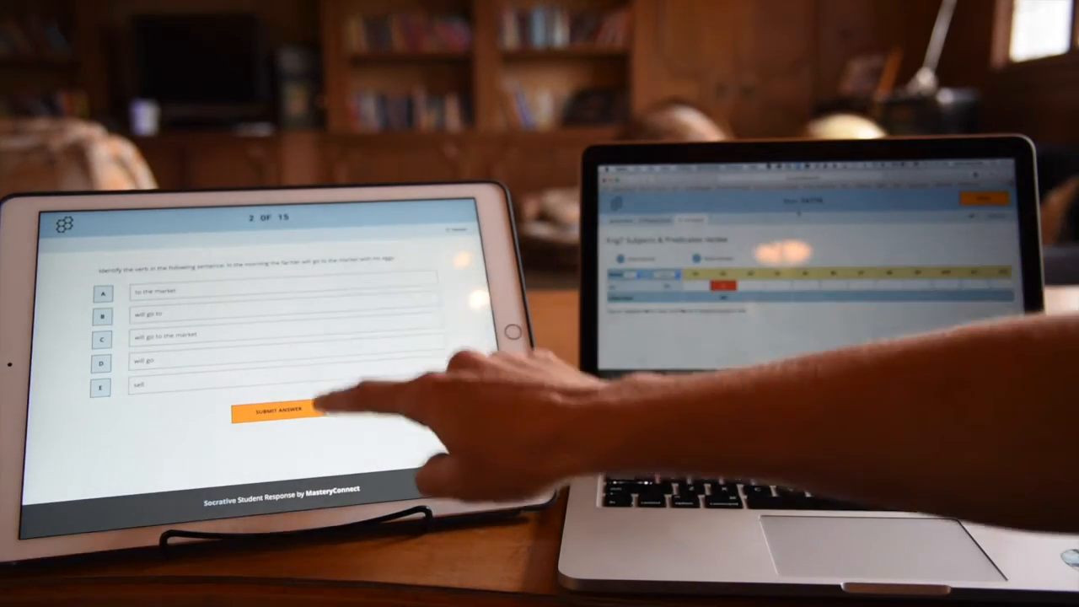
{"action": "left_click", "coordinate": [273, 411]}
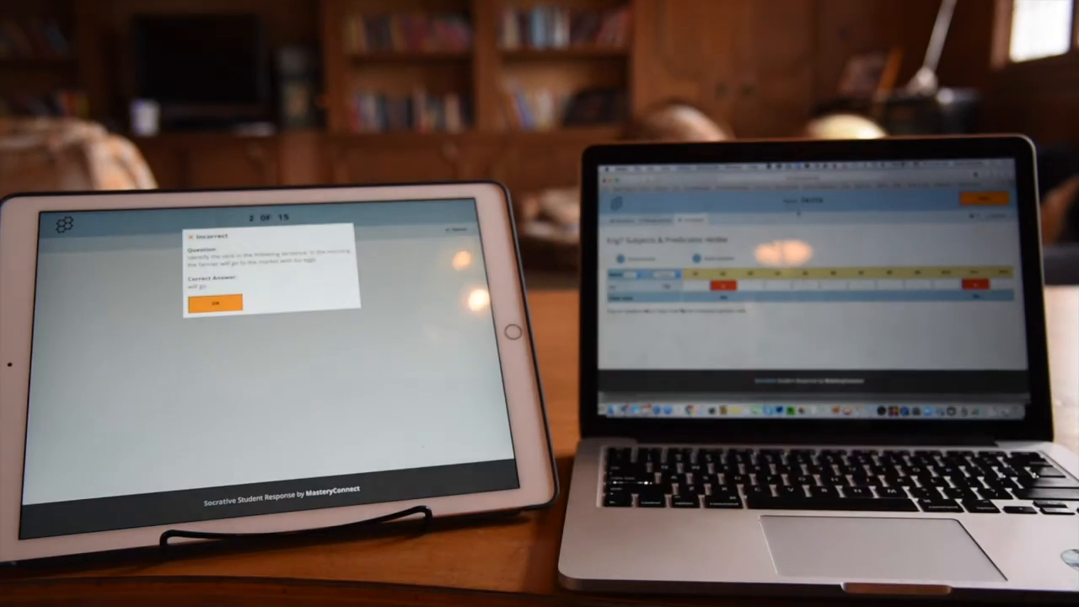
{"action": "left_click", "coordinate": [214, 303]}
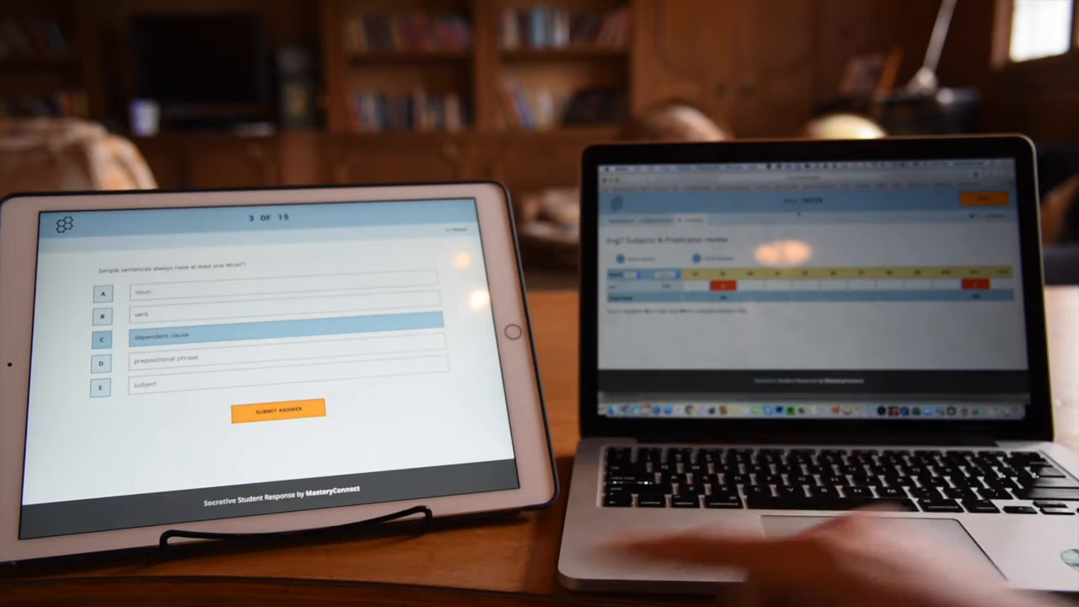
{"action": "left_click", "coordinate": [279, 409]}
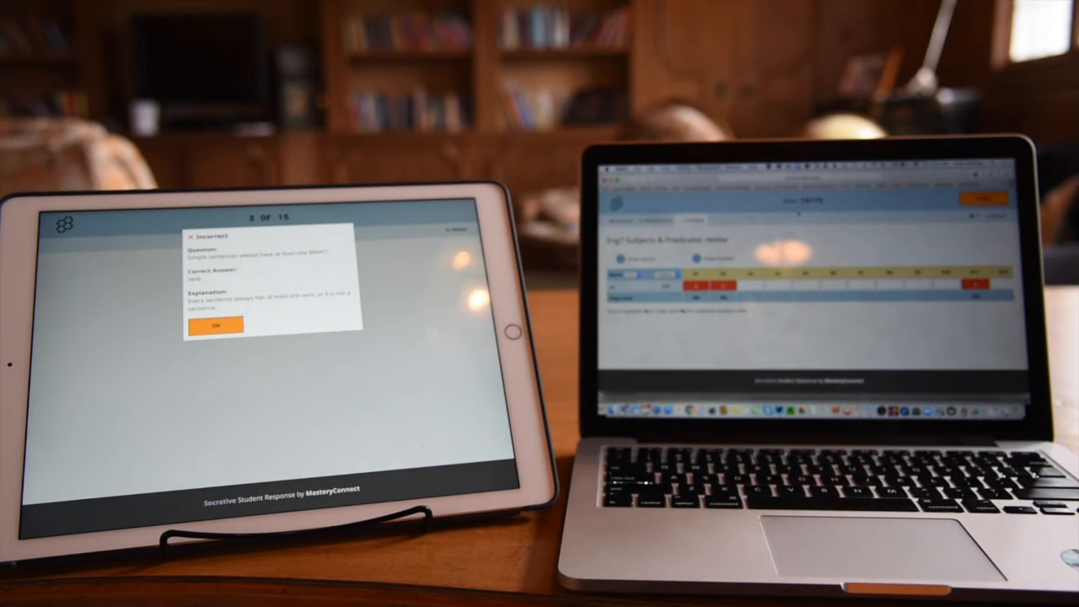
{"action": "left_click", "coordinate": [216, 326]}
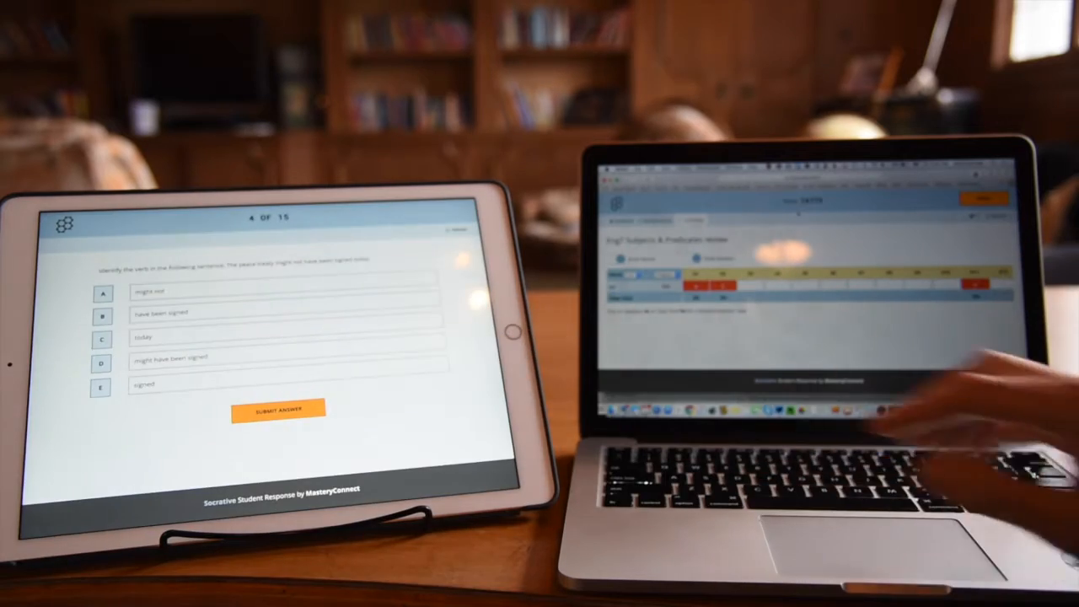
- Answer question 4 on identifying the verb and dismiss the Incorrect explanation
{"action": "left_click", "coordinate": [283, 291]}
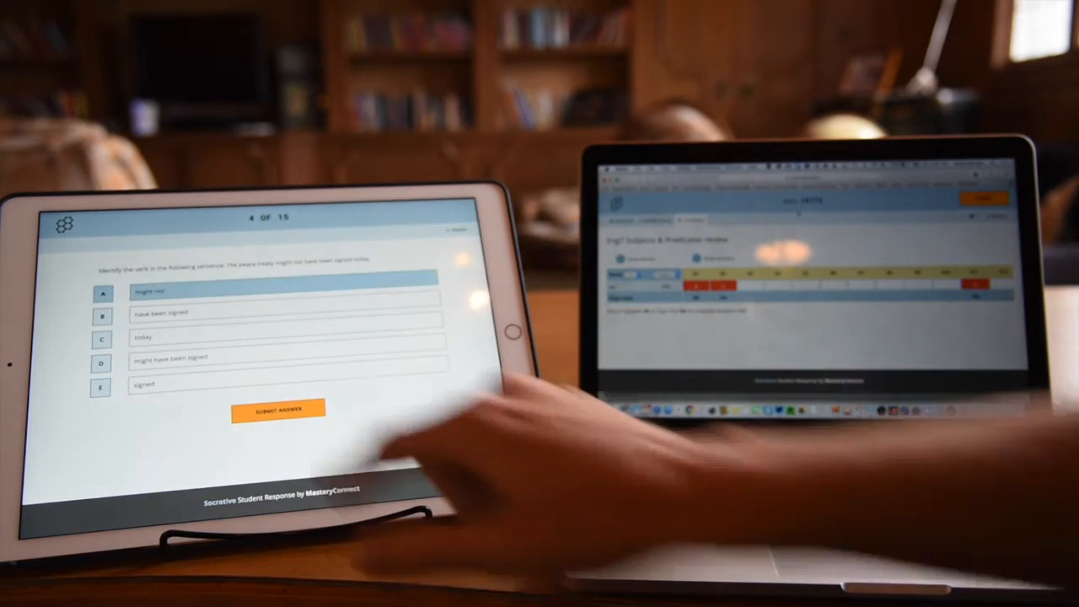
{"action": "left_click", "coordinate": [278, 412]}
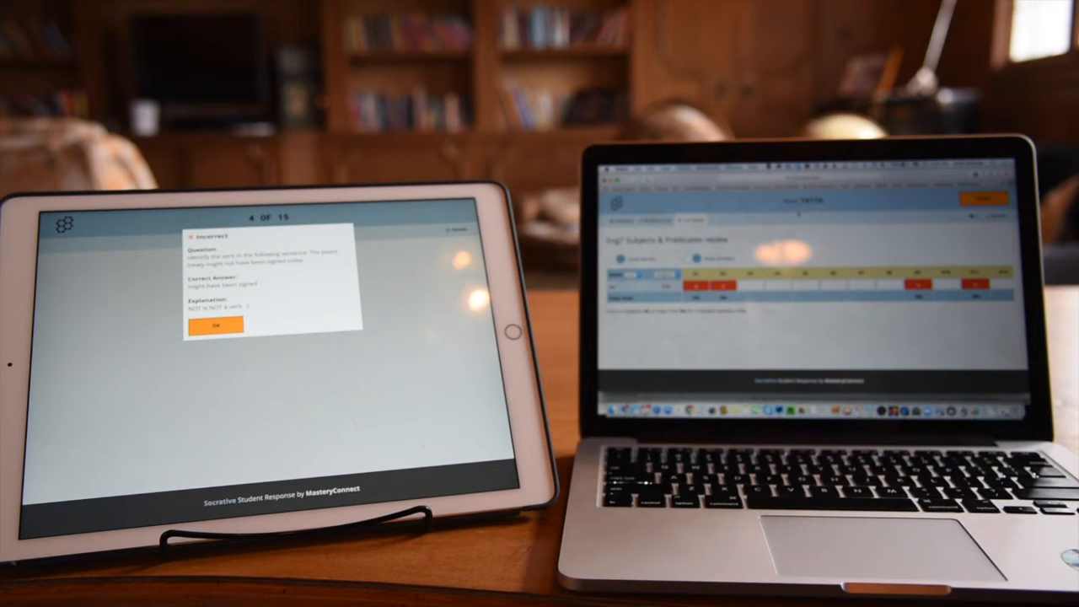
{"action": "left_click", "coordinate": [215, 326]}
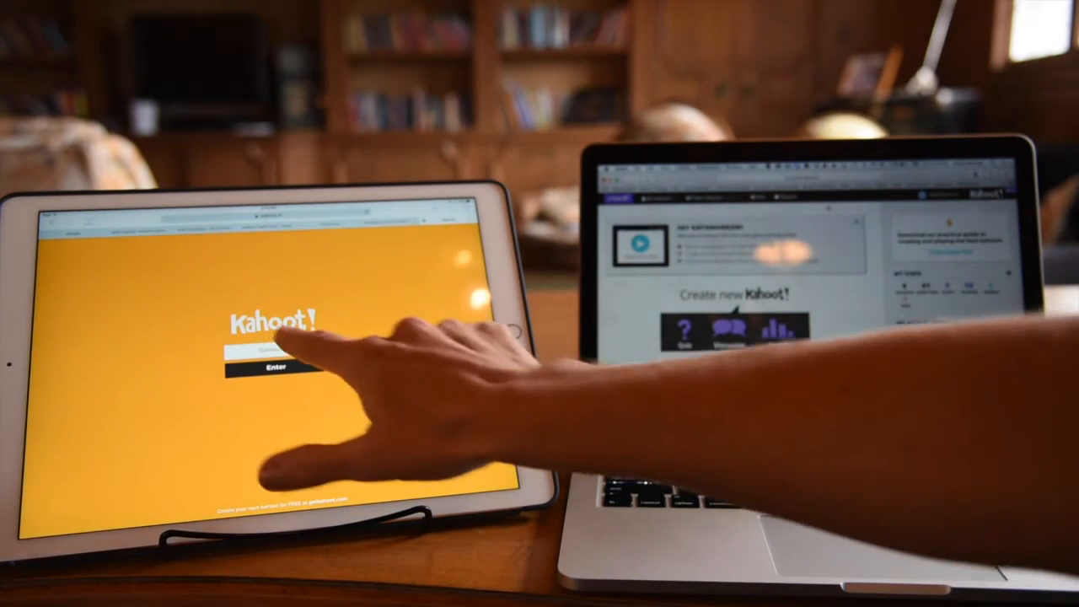
- Select the Game PIN field on the iPad's kahoot.it join page
{"action": "left_click", "coordinate": [271, 350]}
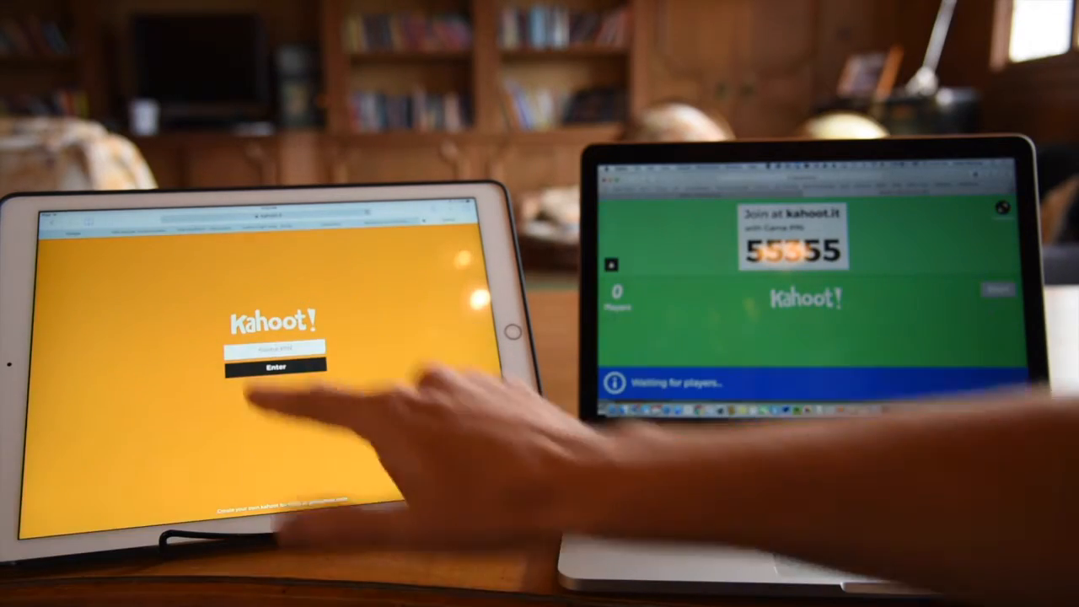
- Join Kahoot game 55355 on the iPad and select the nickname field
{"action": "left_click", "coordinate": [273, 346]}
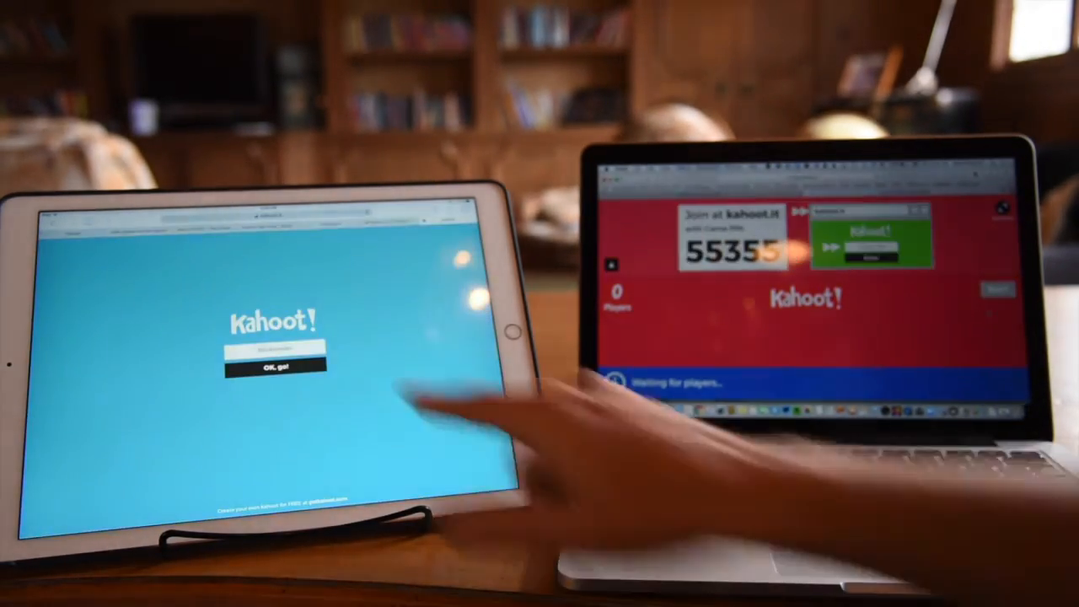
{"action": "left_click", "coordinate": [275, 349]}
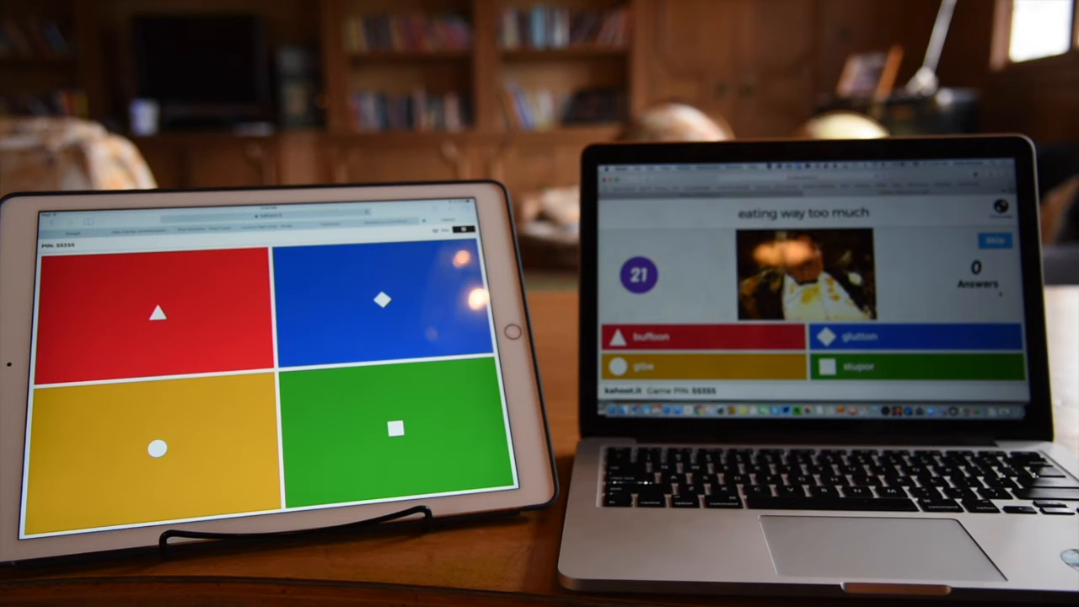
- Answer 'glutton' on the iPad for 805 points and advance the laptop to the next question
{"action": "left_click", "coordinate": [383, 300]}
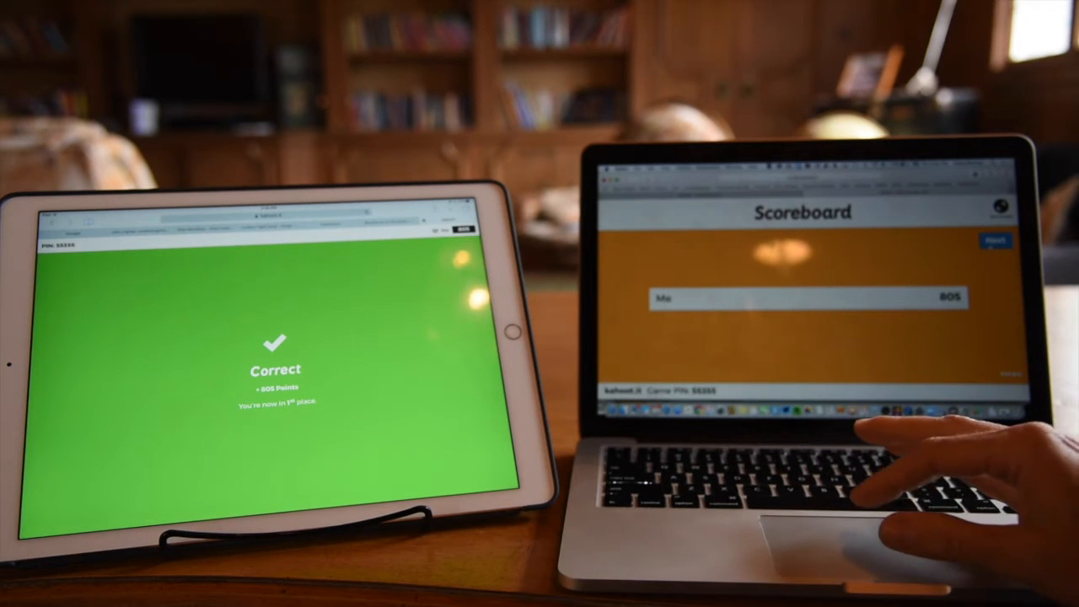
{"action": "left_click", "coordinate": [997, 242]}
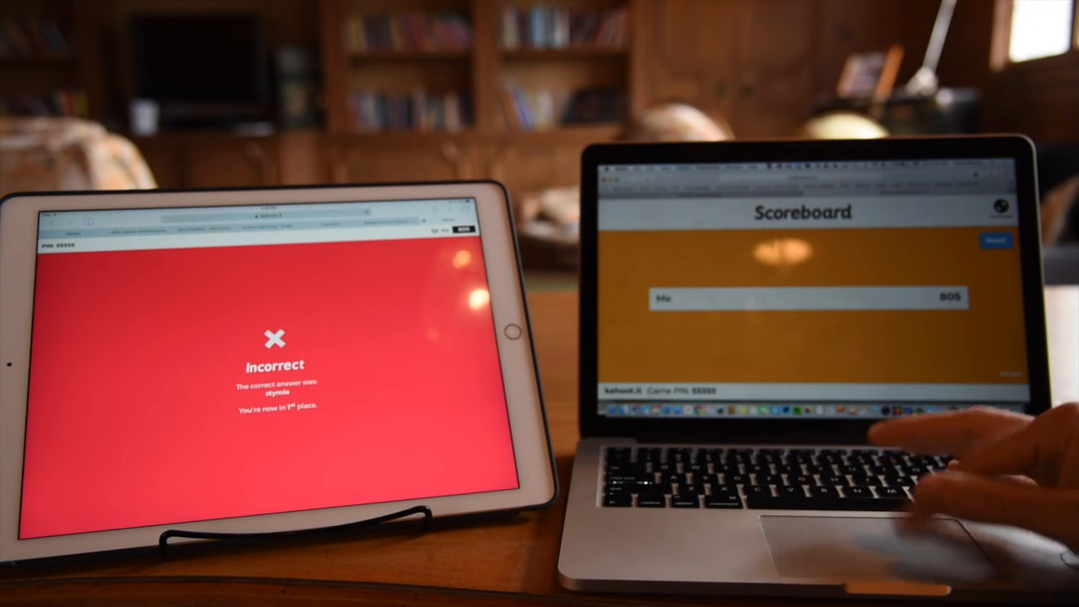
{"action": "mouse_move", "coordinate": [970, 464]}
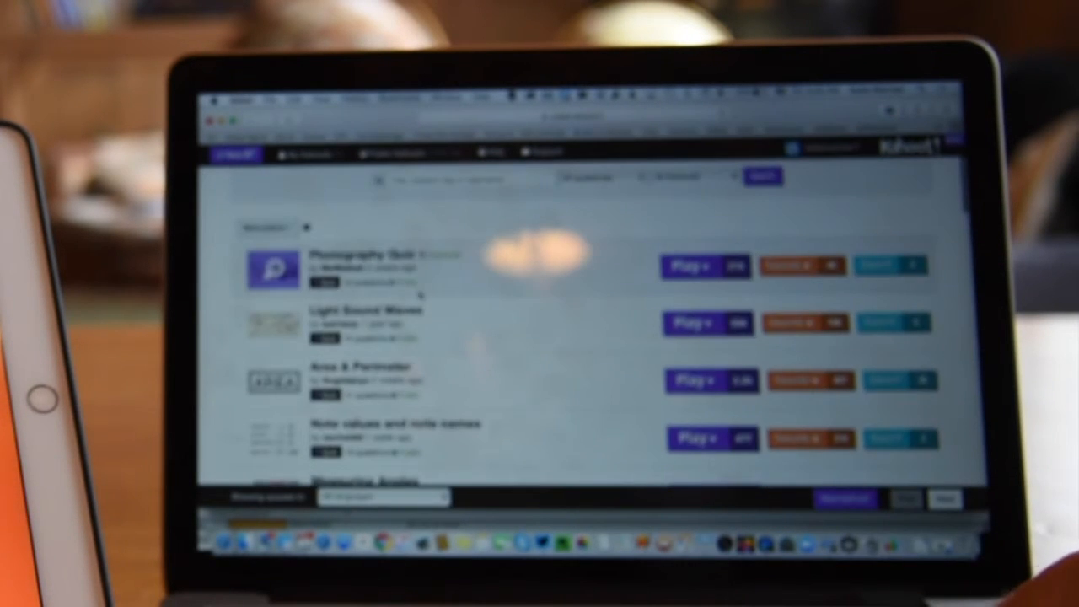
- Scroll through My Kahoots, including Photography Quiz and Area & Perimeter
{"action": "scroll", "scroll_direction": "down", "scroll_amount": 3}
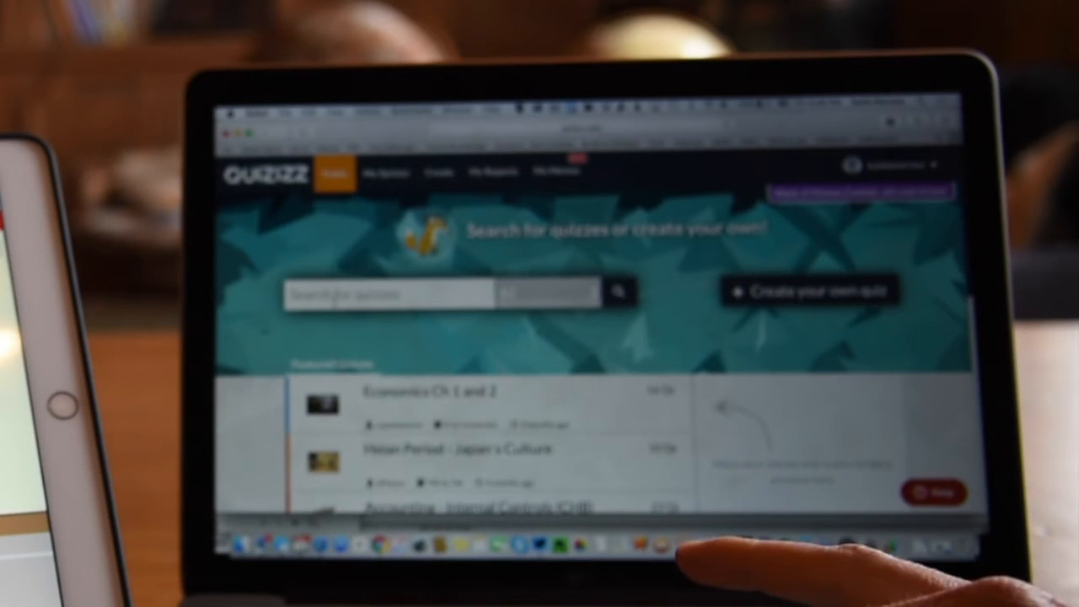
- Go to My Quizzes from the Quizizz top navigation bar
{"action": "left_click", "coordinate": [389, 173]}
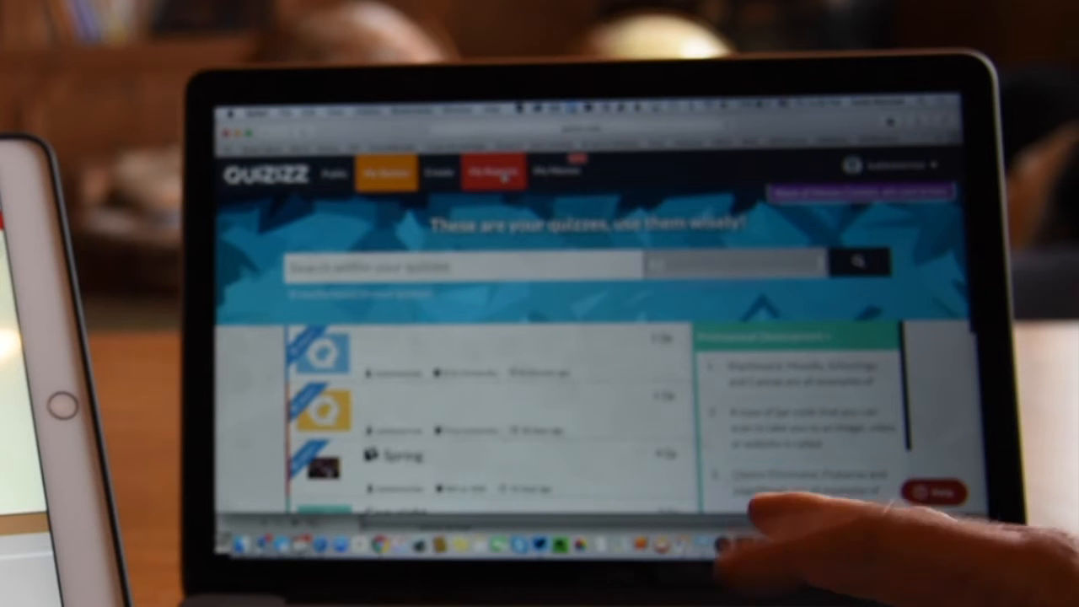
{"action": "mouse_move", "coordinate": [800, 523]}
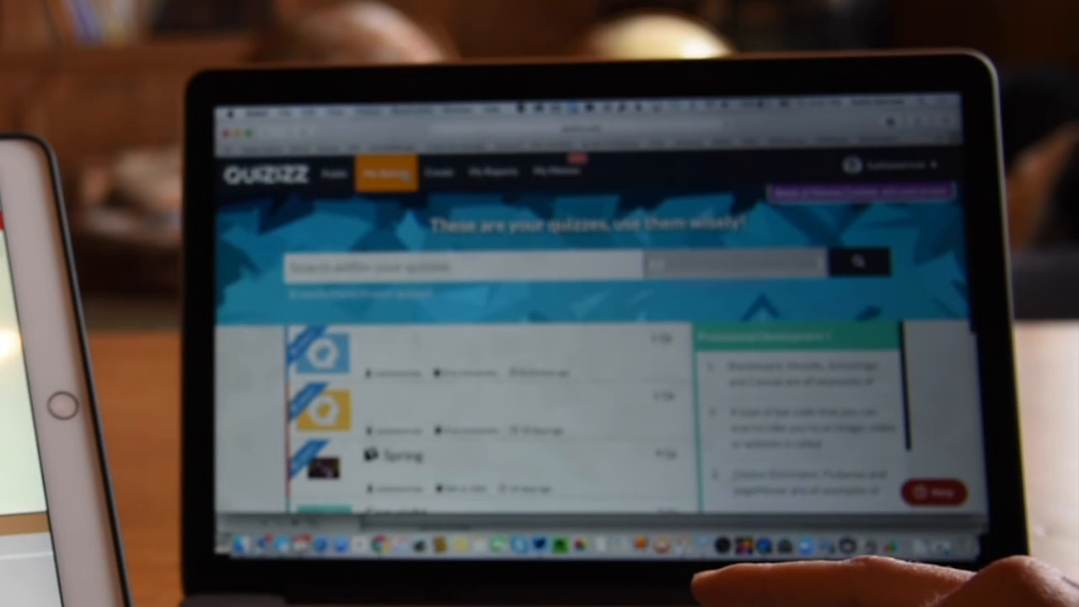
- Scroll My Quizzes and open the Technology in the Classroom quiz
{"action": "scroll", "scroll_direction": "down", "scroll_amount": 3}
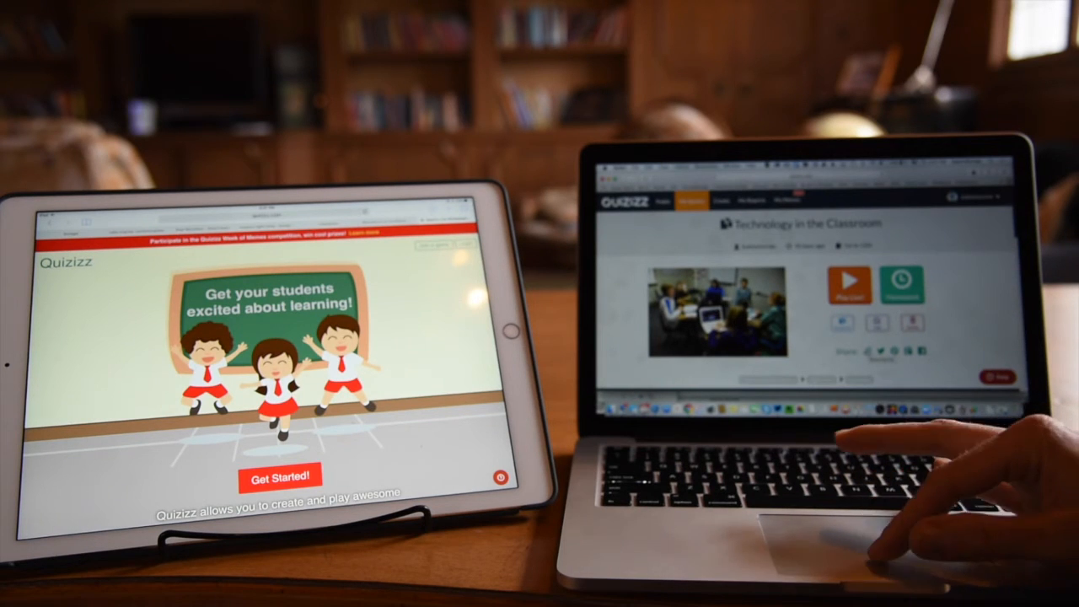
{"action": "left_click", "coordinate": [851, 279]}
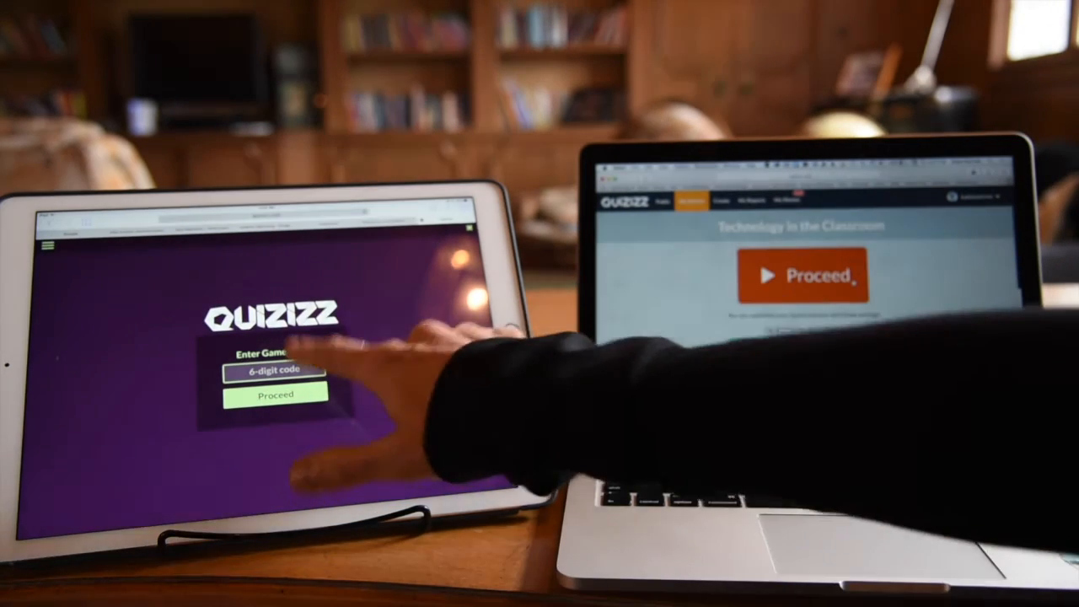
{"action": "left_click", "coordinate": [802, 275]}
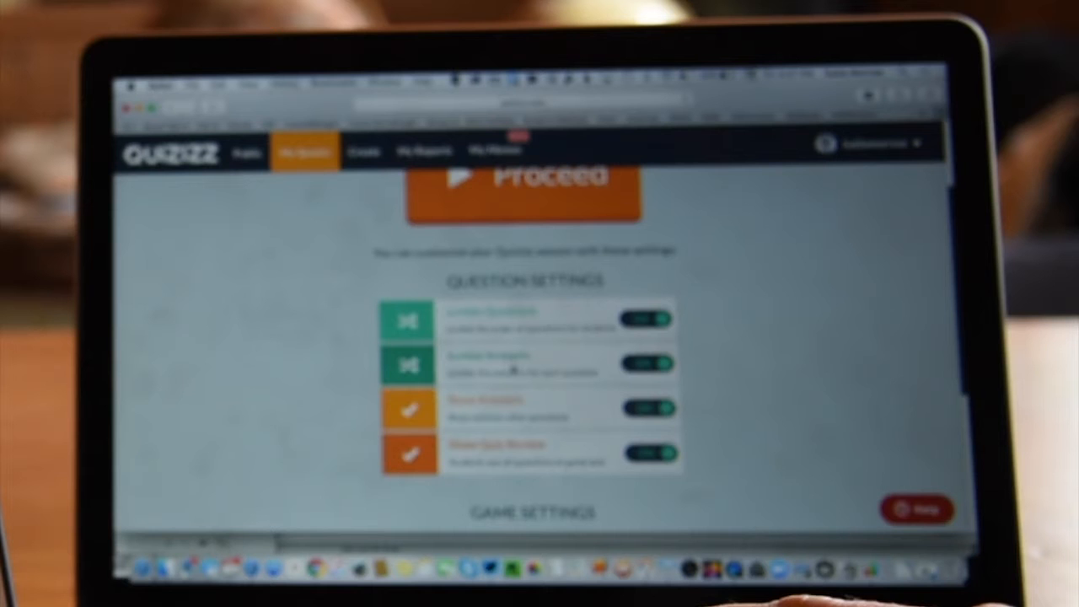
{"action": "scroll", "scroll_direction": "down", "scroll_amount": 3}
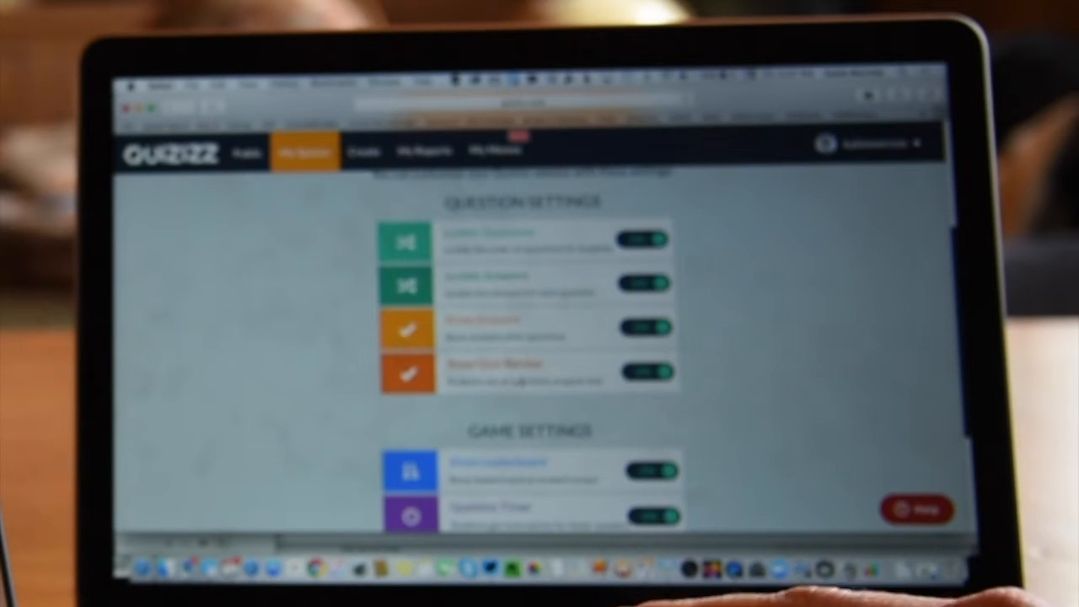
{"action": "scroll", "scroll_direction": "down", "scroll_amount": 3}
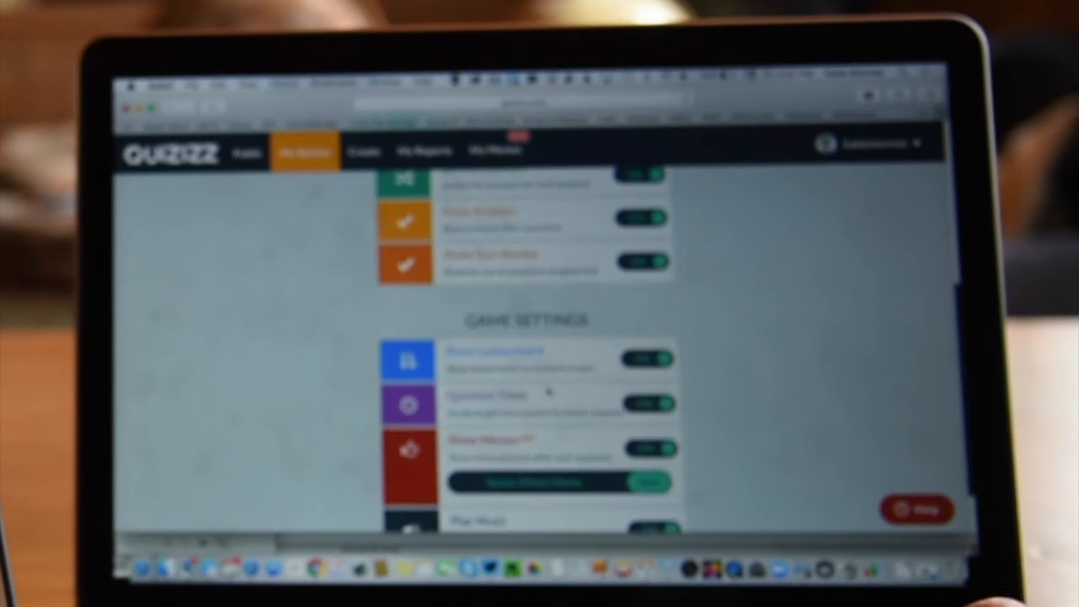
{"action": "scroll", "scroll_direction": "down", "scroll_amount": 3}
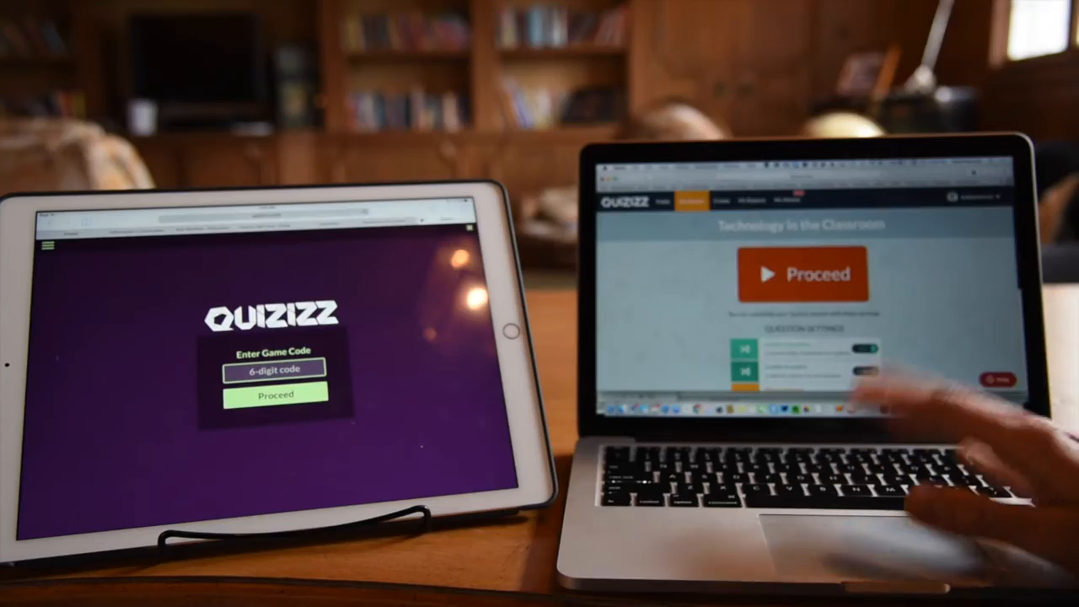
{"action": "left_click", "coordinate": [802, 272]}
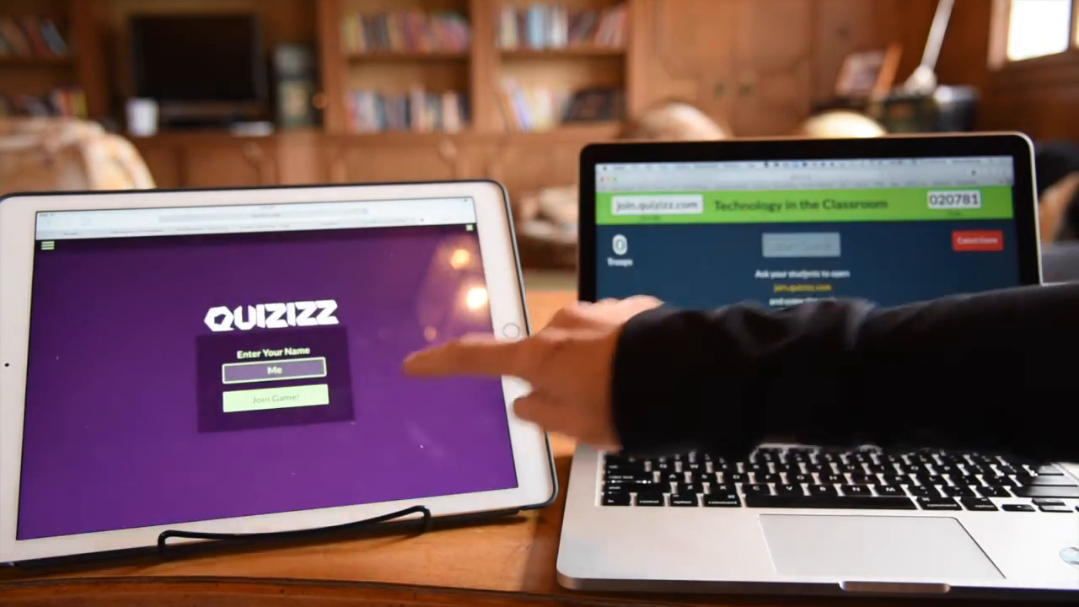
- Join the Technology in the Classroom game from the iPad under the name 'Me'
{"action": "left_click", "coordinate": [274, 397]}
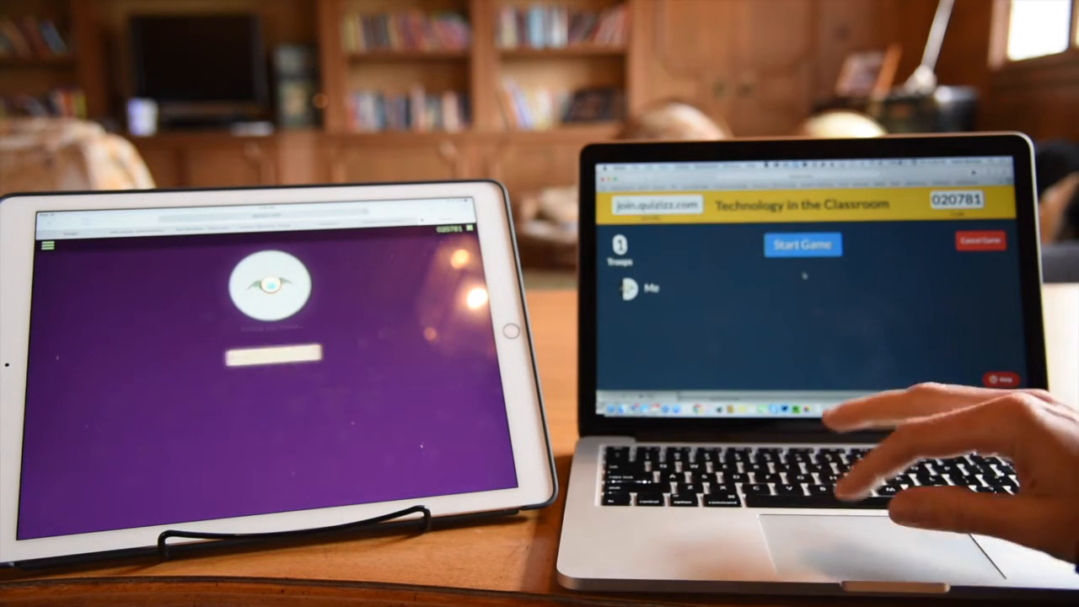
- Start the Quizizz game and answer the Blackboard/Moodle/Schoology/Canvas question on the iPad
{"action": "left_click", "coordinate": [801, 244]}
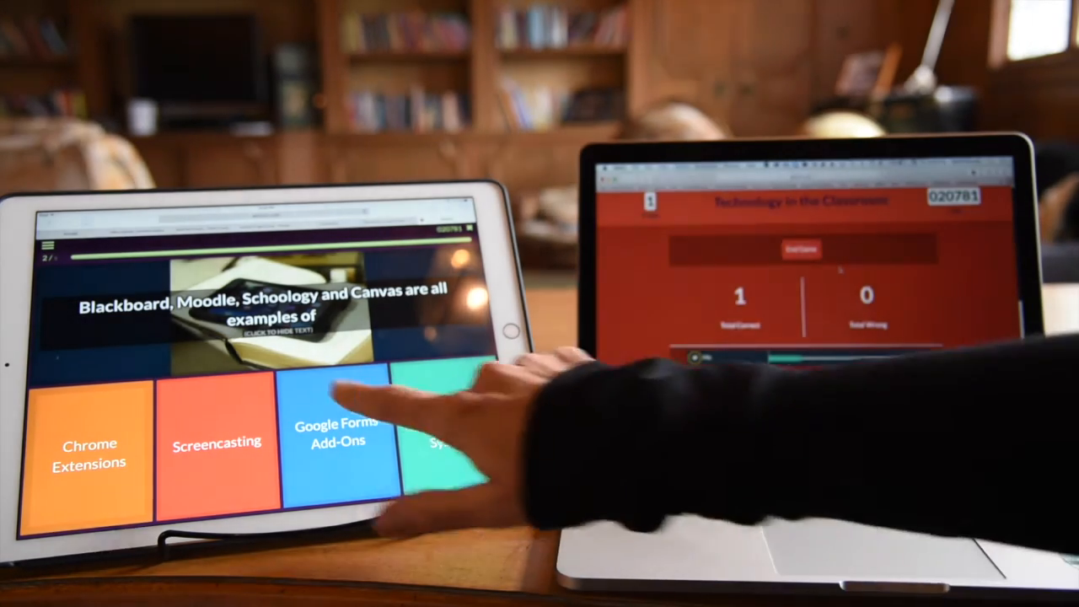
{"action": "left_click", "coordinate": [337, 434]}
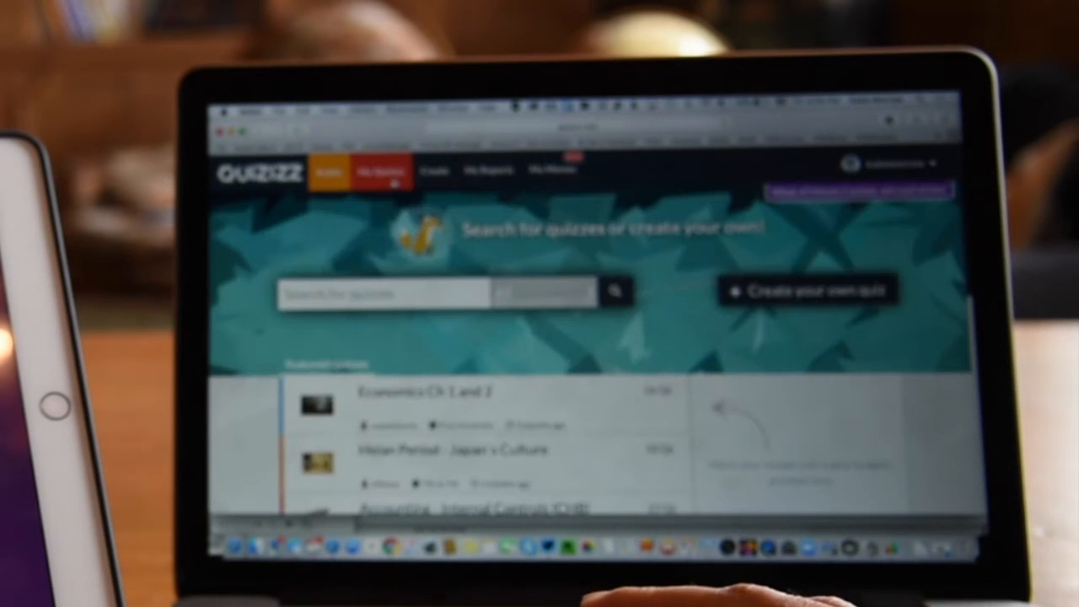
- Scroll the public quizzes, preview one quiz's questions, then switch to My Quizzes
{"action": "scroll", "scroll_direction": "down", "scroll_amount": 3}
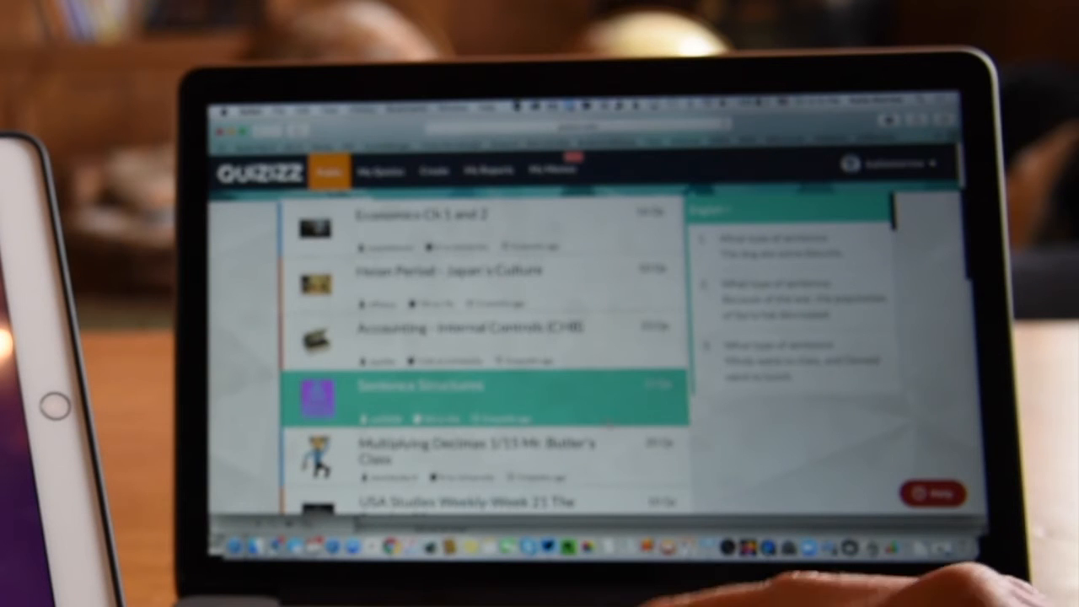
{"action": "left_click", "coordinate": [489, 337]}
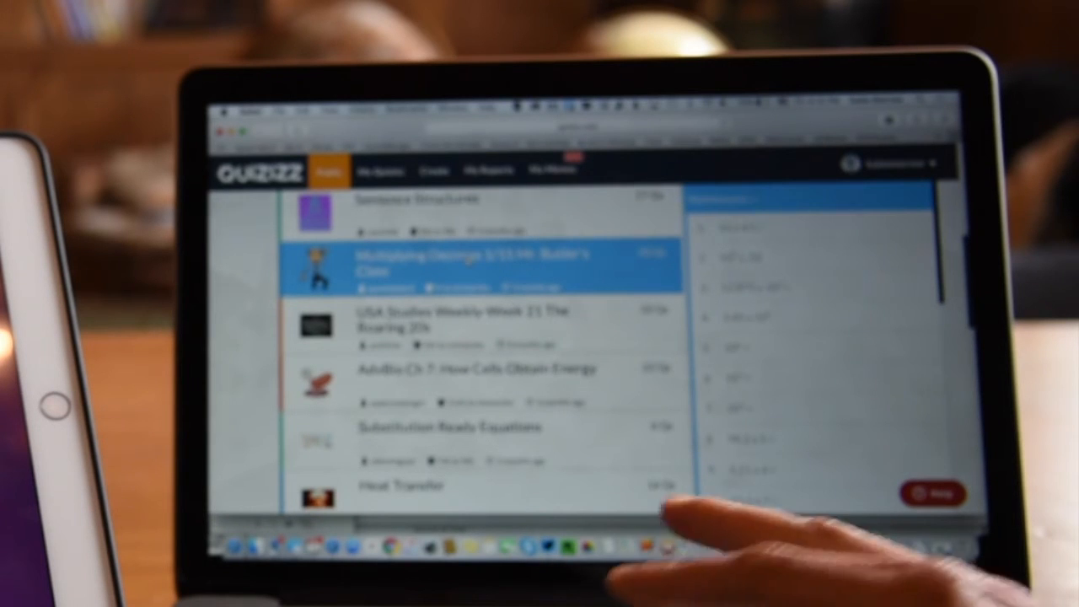
{"action": "left_click", "coordinate": [473, 266]}
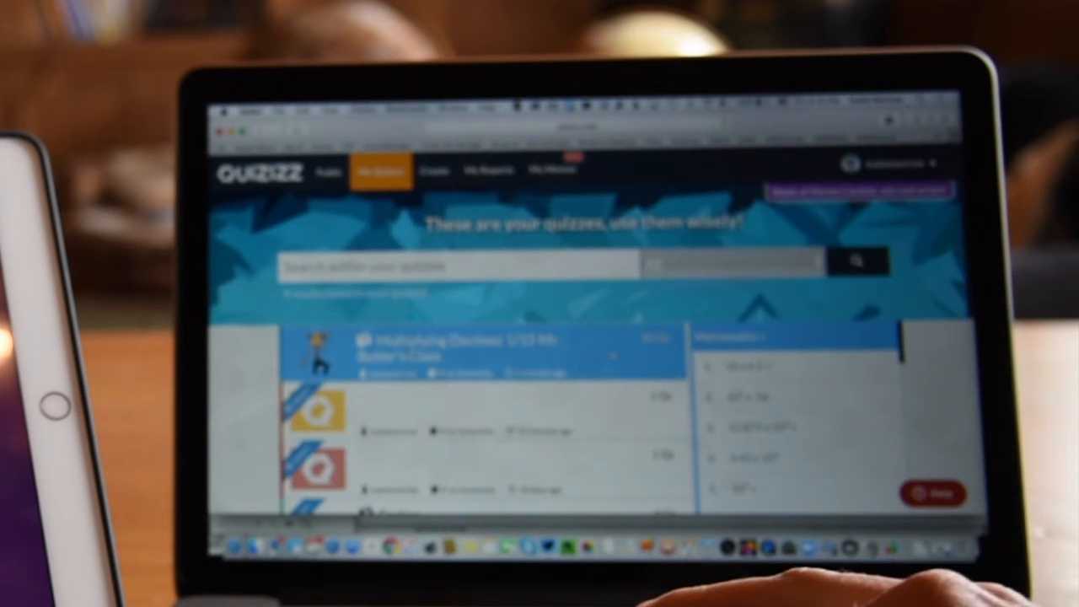
- Open Multiplying Decimals in the editor to view questions such as 10 x 4.5 =
{"action": "left_click", "coordinate": [438, 345]}
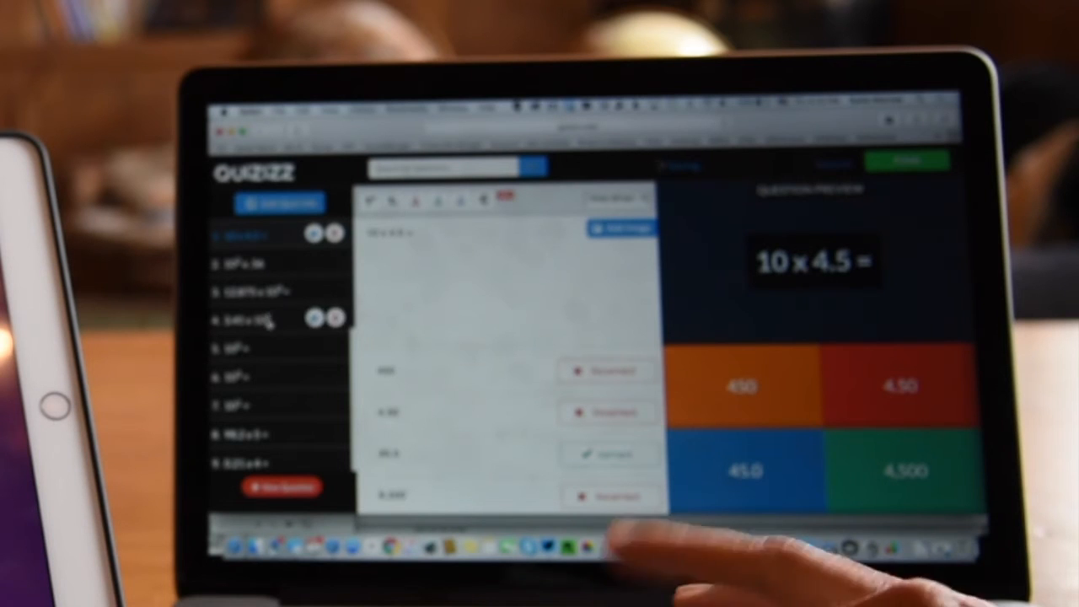
{"action": "left_click", "coordinate": [244, 319]}
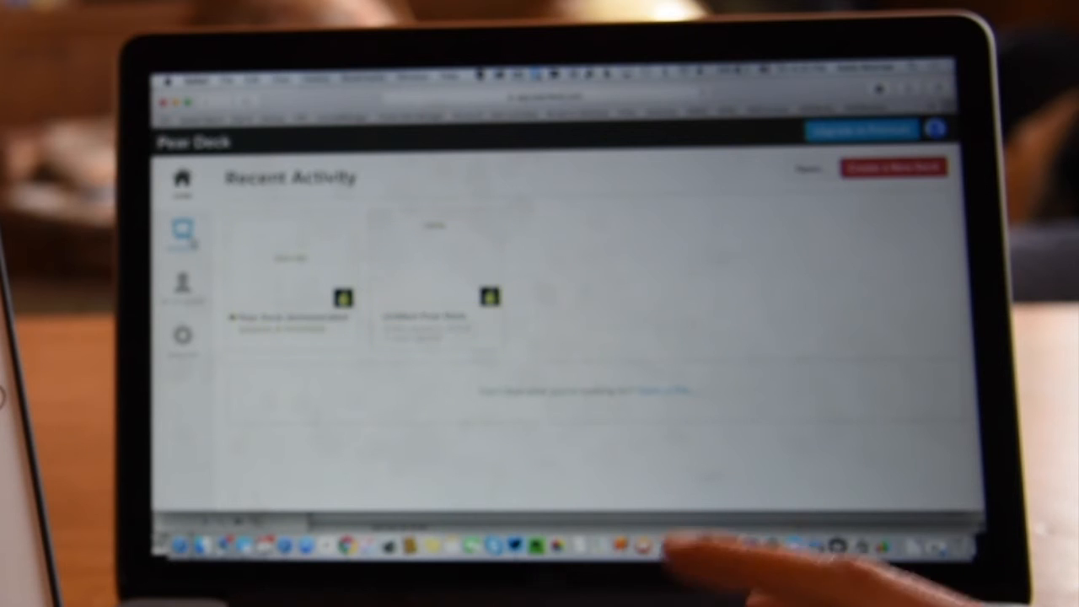
- View the account's Free Plan details, then go back to Recent Activity
{"action": "left_click", "coordinate": [182, 282]}
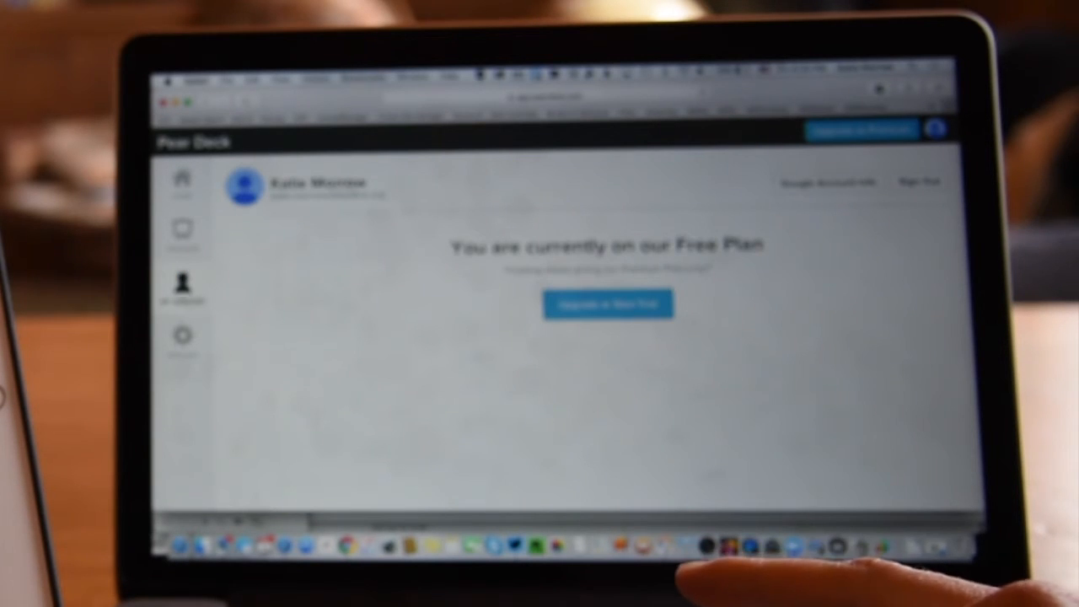
{"action": "left_click", "coordinate": [182, 178]}
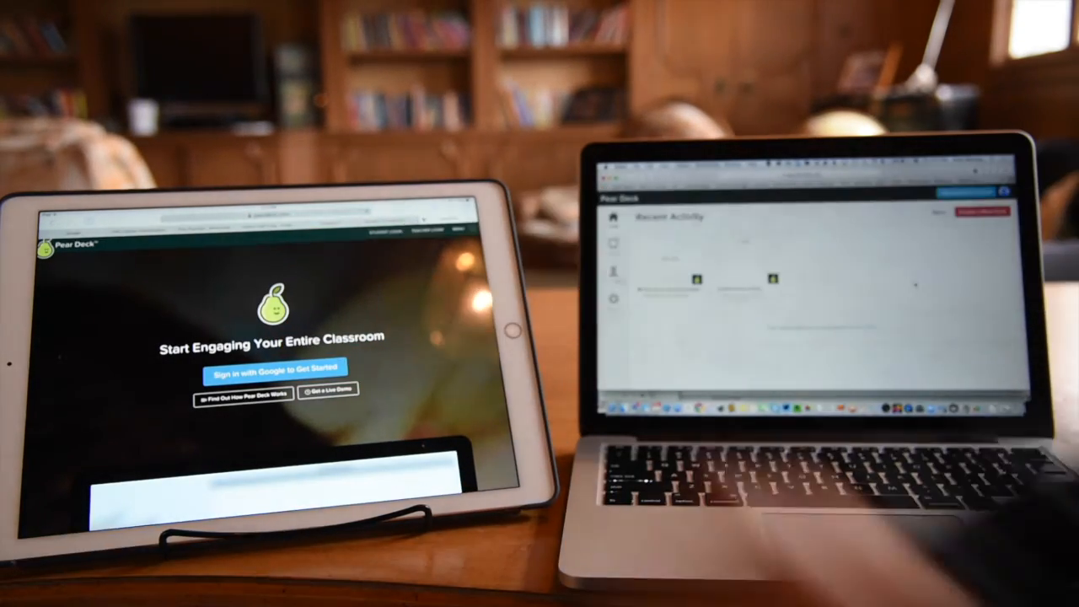
- Join the shark-attacks Pear Deck session as a student on the iPad with code jwqxj
{"action": "left_click", "coordinate": [277, 366]}
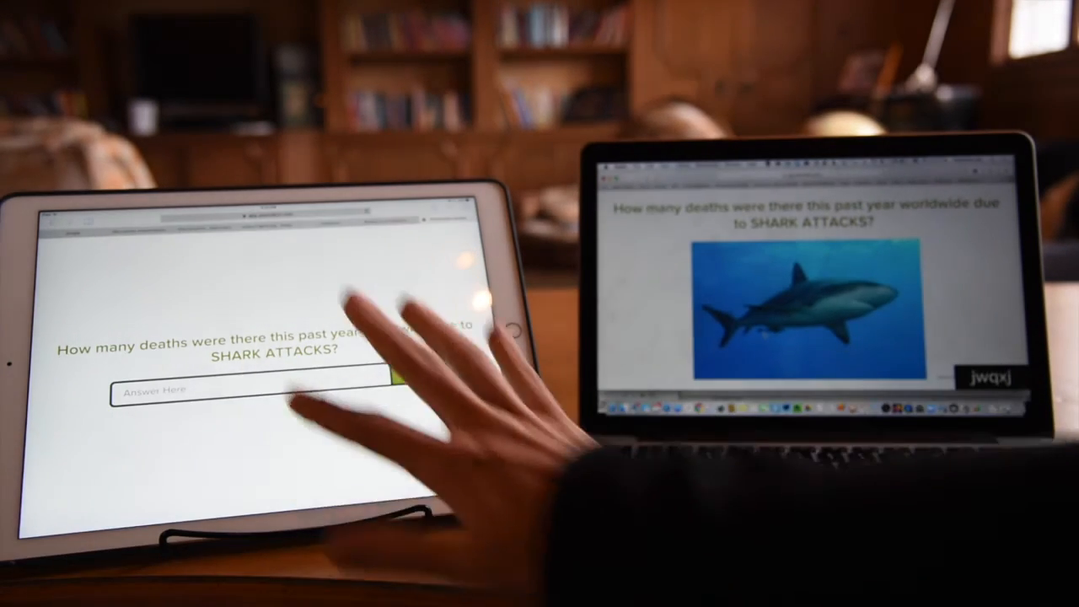
- Post 10 as the shark-attack answer, revise it to 100, and begin the 12-deaths answer
{"action": "left_click", "coordinate": [244, 390]}
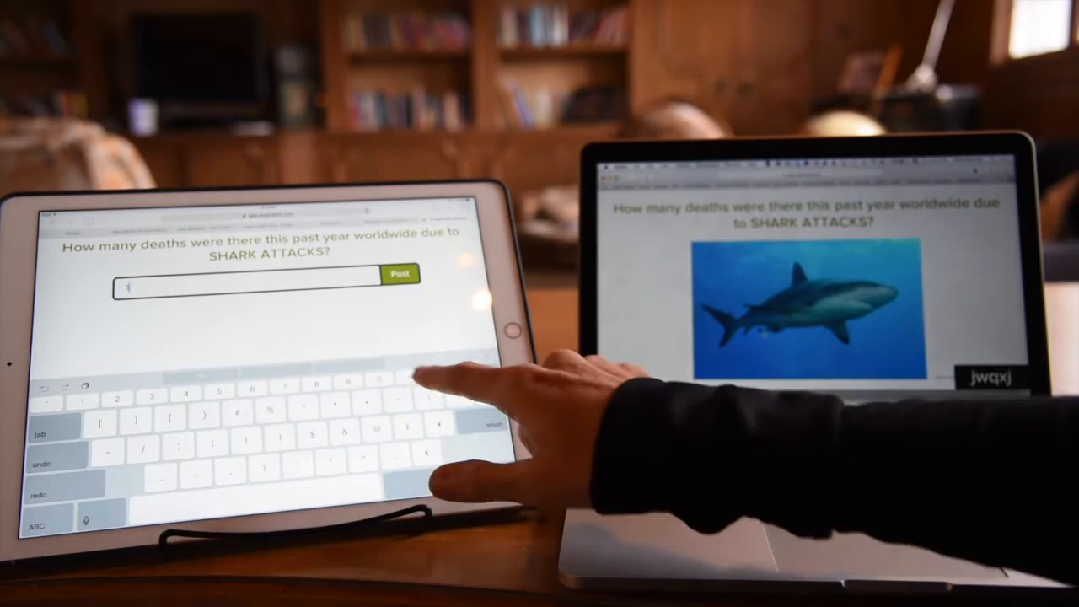
{"action": "left_click", "coordinate": [401, 274]}
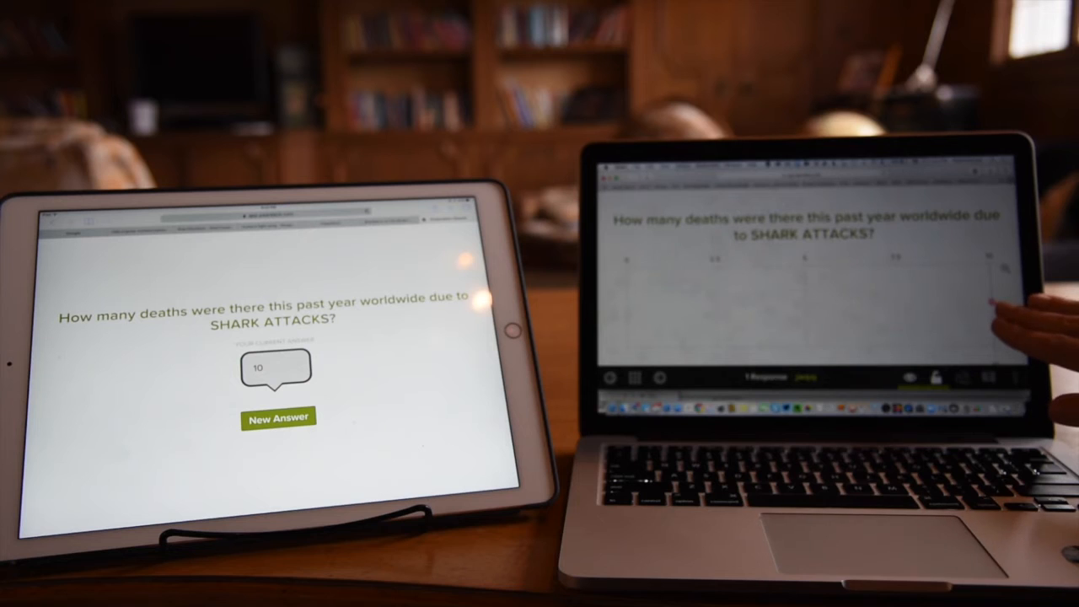
{"action": "mouse_move", "coordinate": [287, 363]}
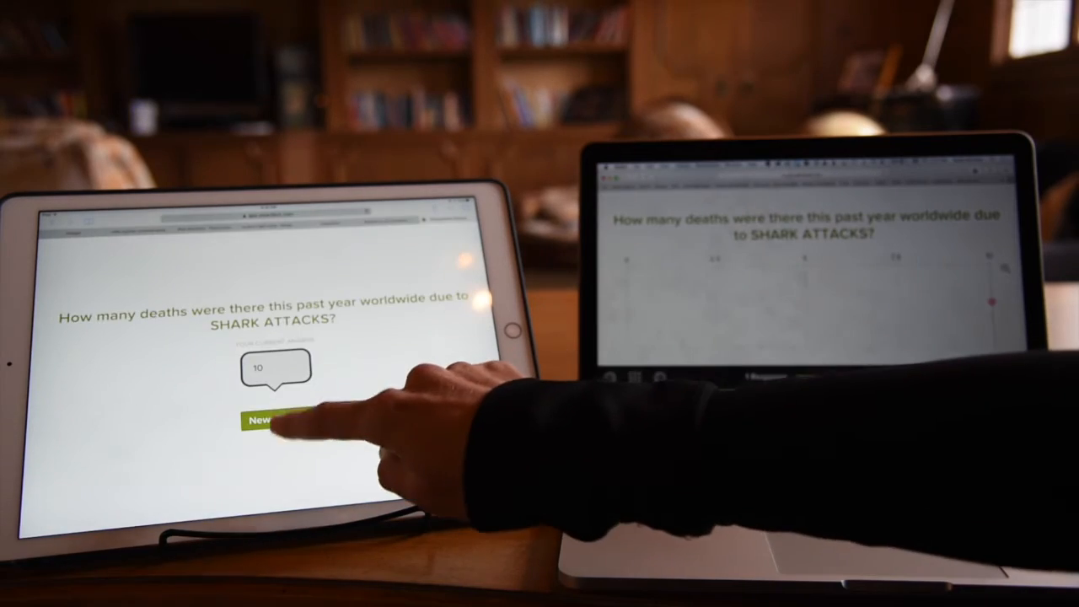
{"action": "left_click", "coordinate": [265, 420]}
{"action": "type", "text": "10"}
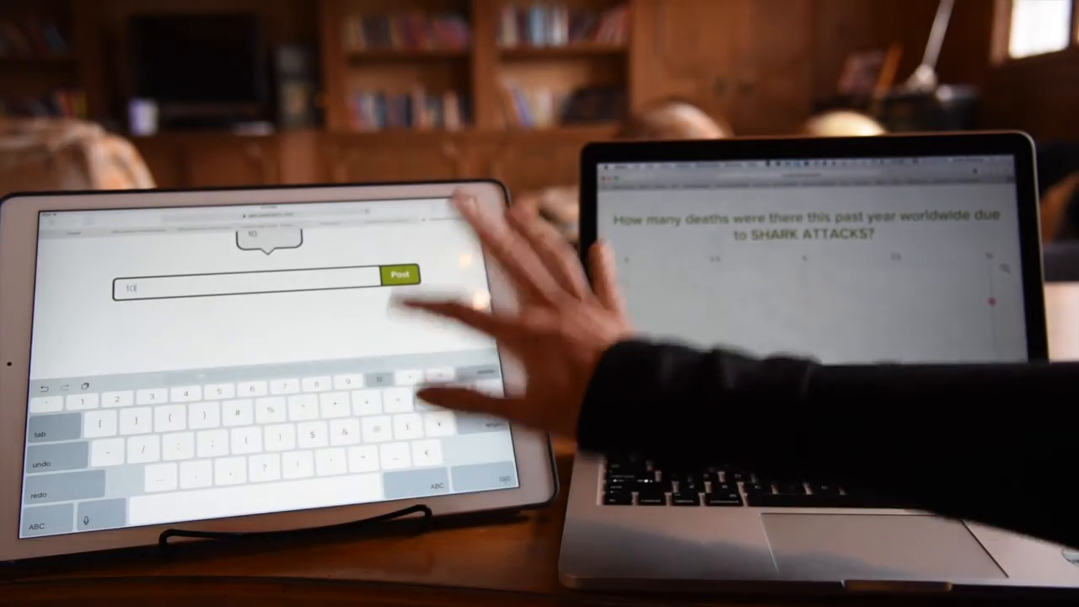
{"action": "left_click", "coordinate": [401, 275]}
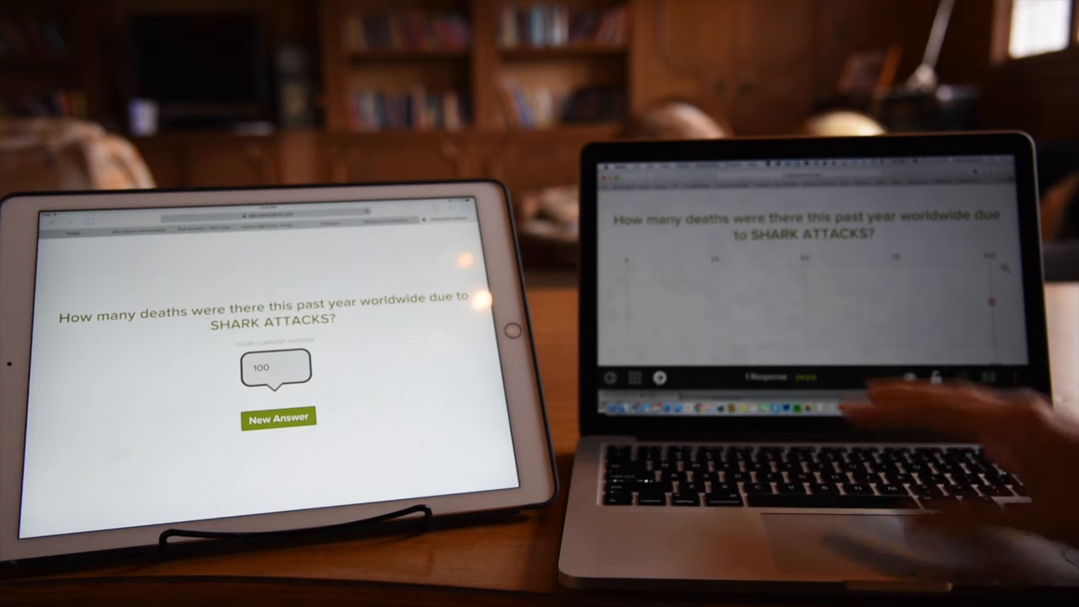
{"action": "left_click", "coordinate": [279, 418]}
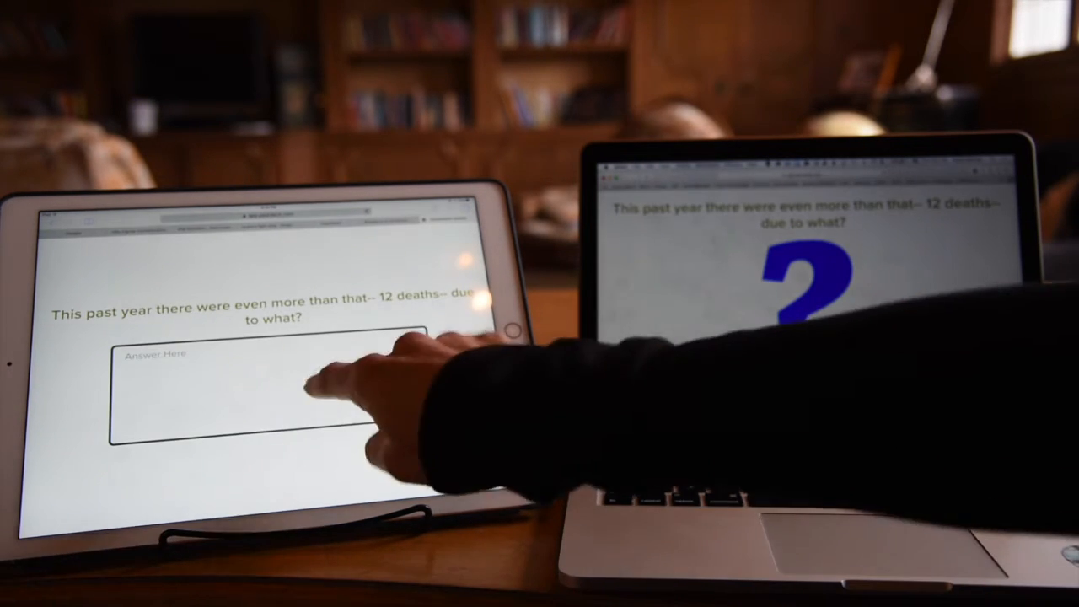
- Post 'Cars' as the 12-deaths answer and start writing a new answer
{"action": "left_click", "coordinate": [253, 396]}
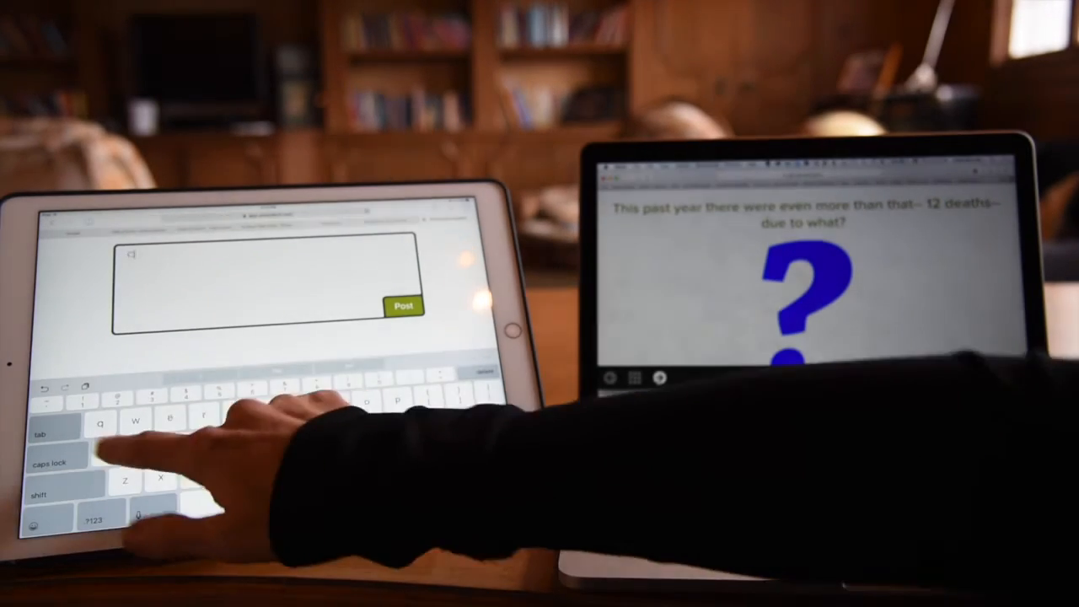
{"action": "left_click", "coordinate": [404, 306]}
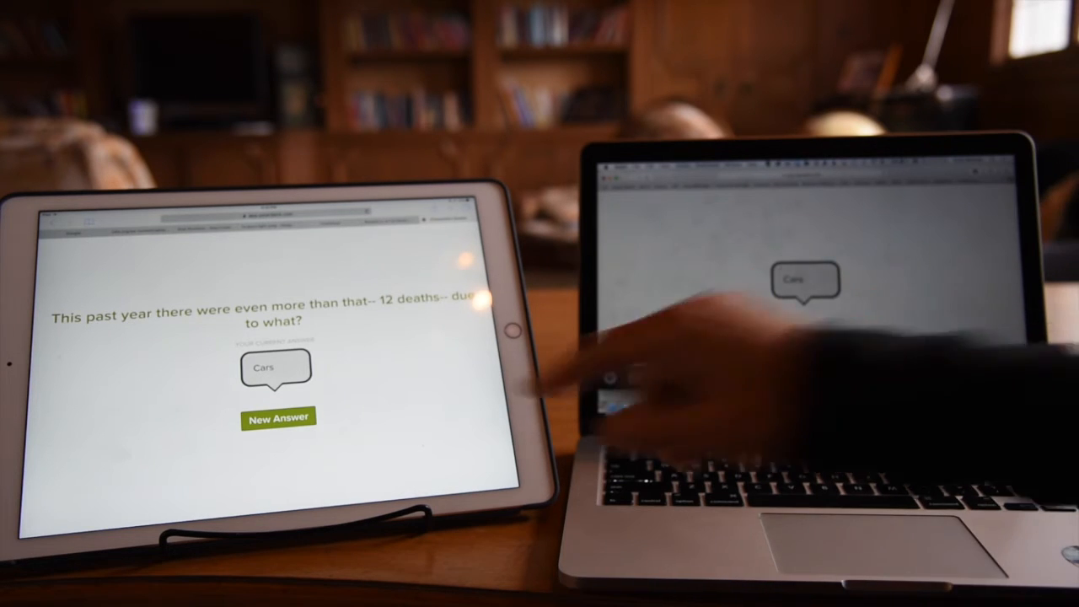
{"action": "left_click", "coordinate": [279, 418]}
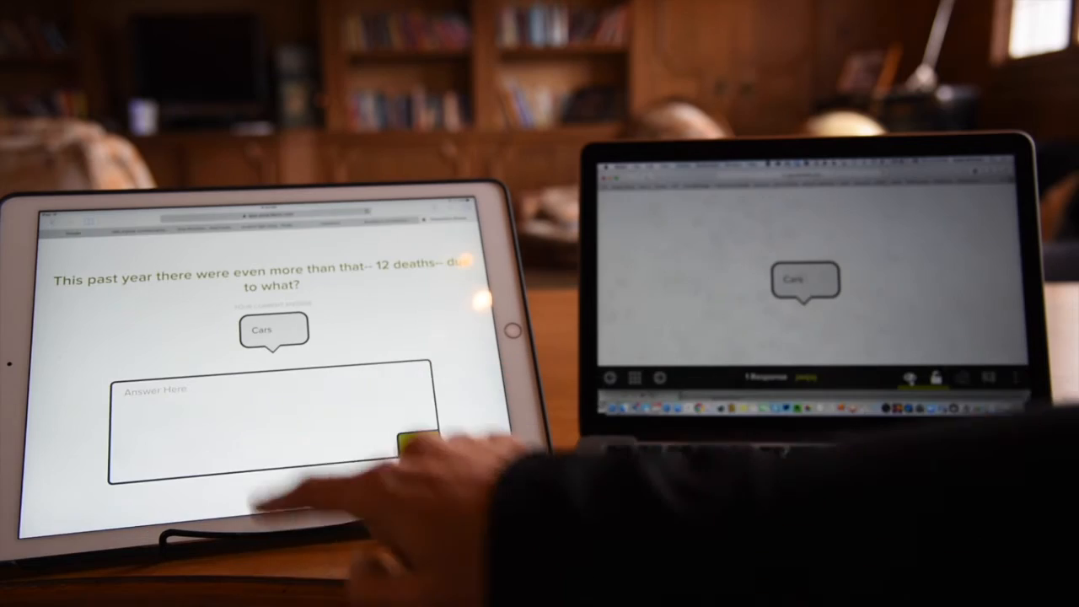
{"action": "left_click", "coordinate": [252, 422]}
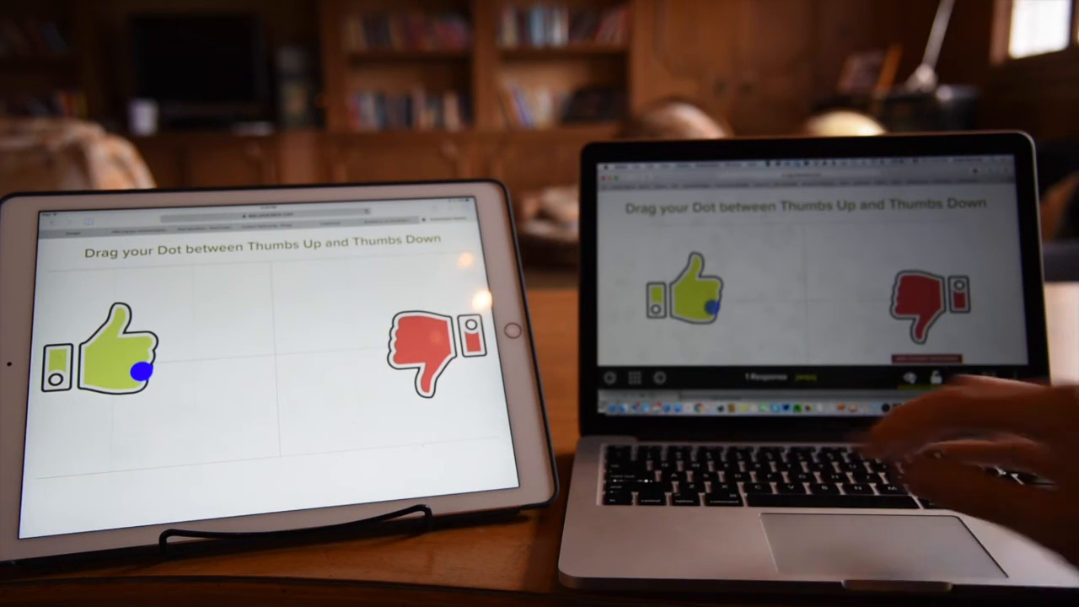
- Drag the student's blue dot onto the Thumbs Up graphic on the iPad
{"action": "left_click_drag", "start_coordinate": [131, 371], "coordinate": [319, 355]}
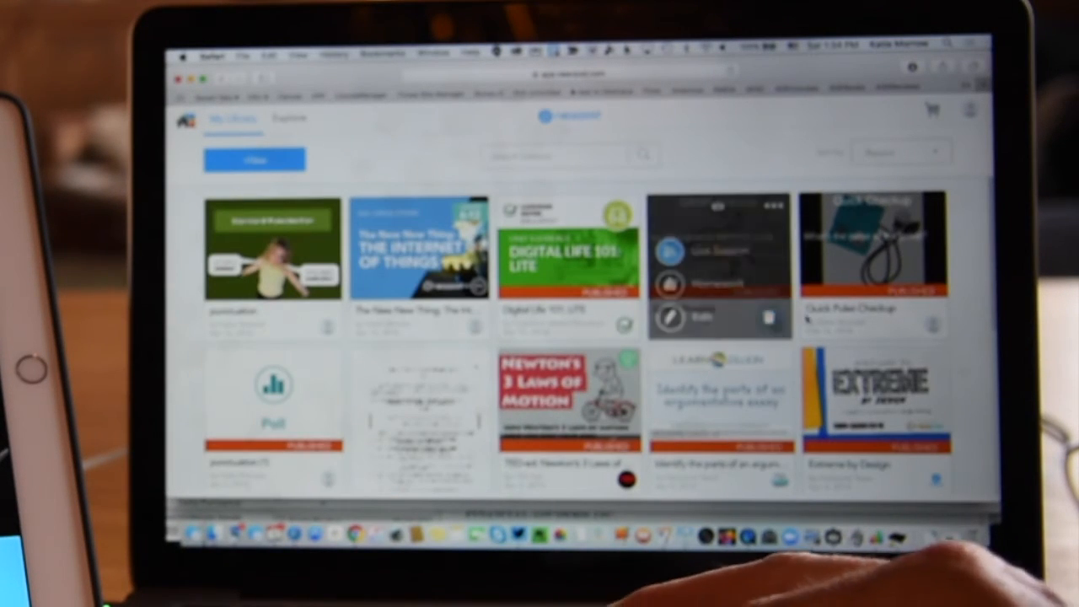
{"action": "scroll", "scroll_direction": "down", "scroll_amount": 3}
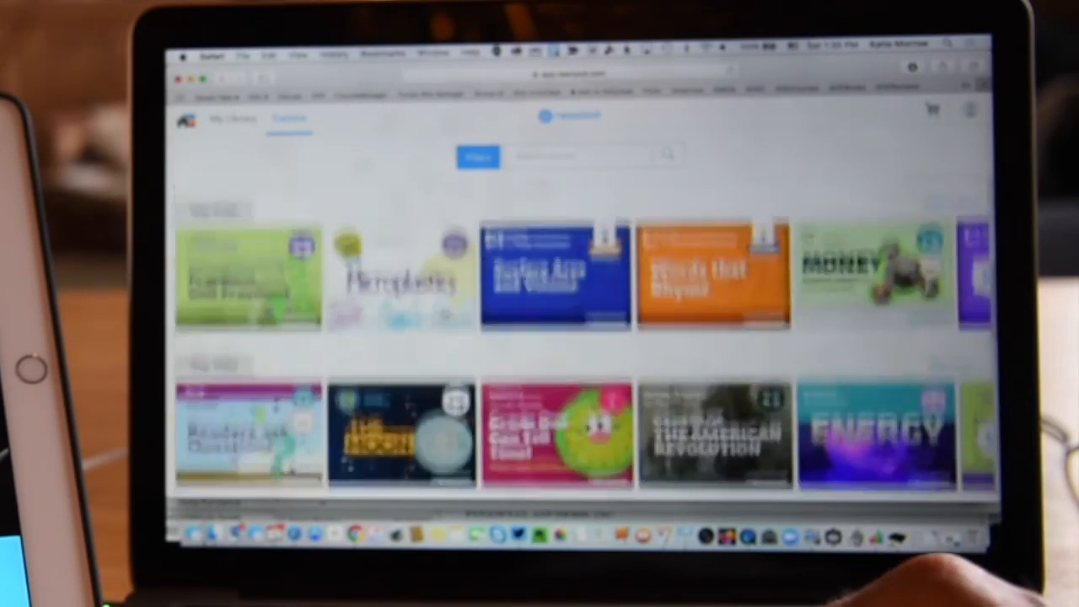
- Scroll through Explore's Featured, Top Free and Top Paid lesson rows
{"action": "scroll", "scroll_direction": "down", "scroll_amount": 3}
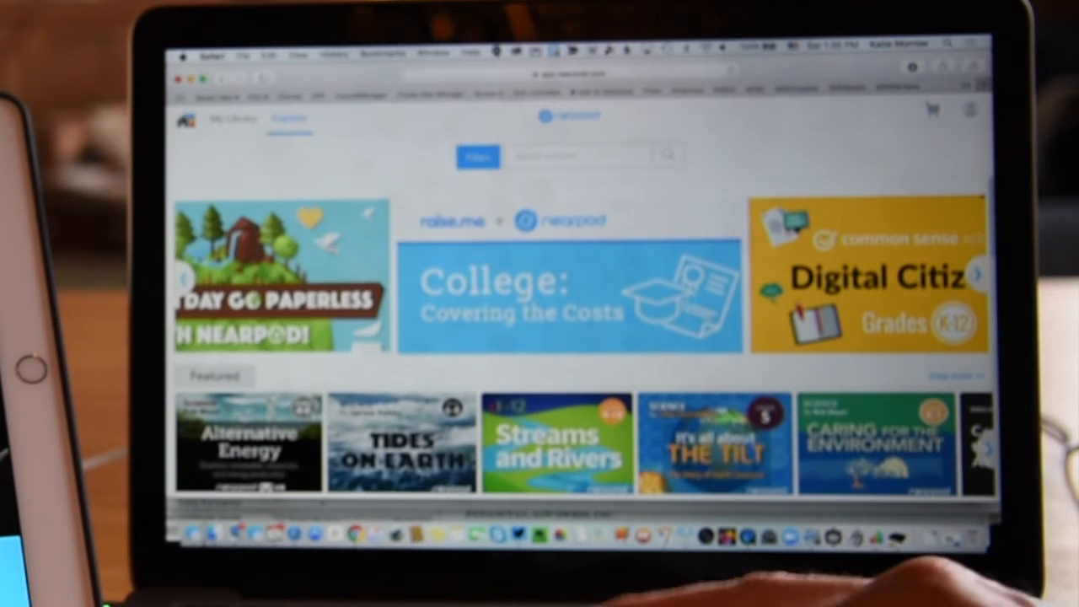
{"action": "left_click", "coordinate": [478, 157]}
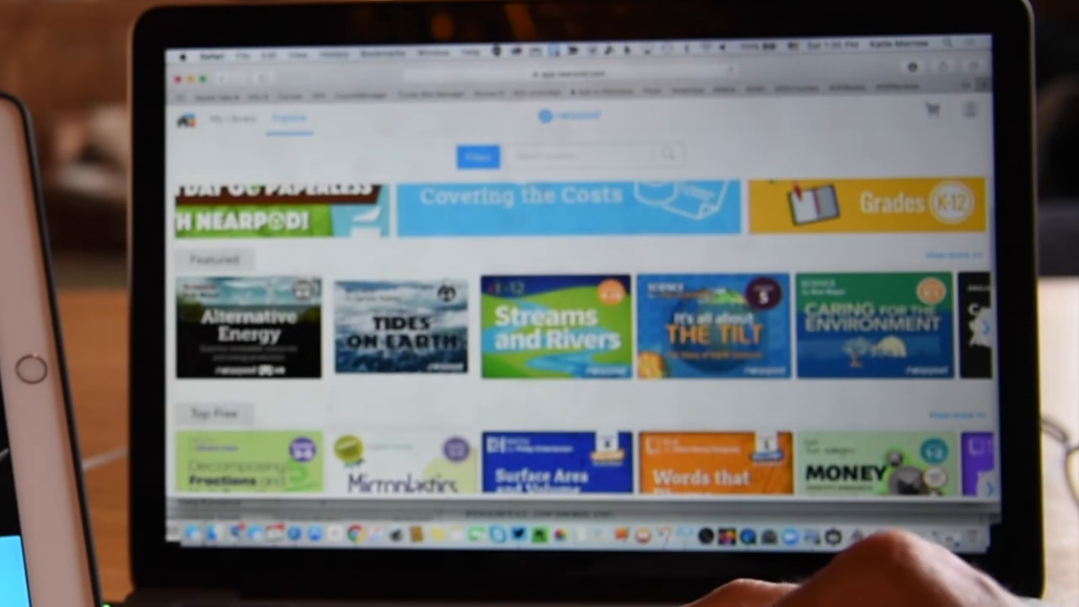
{"action": "scroll", "scroll_direction": "down", "scroll_amount": 3}
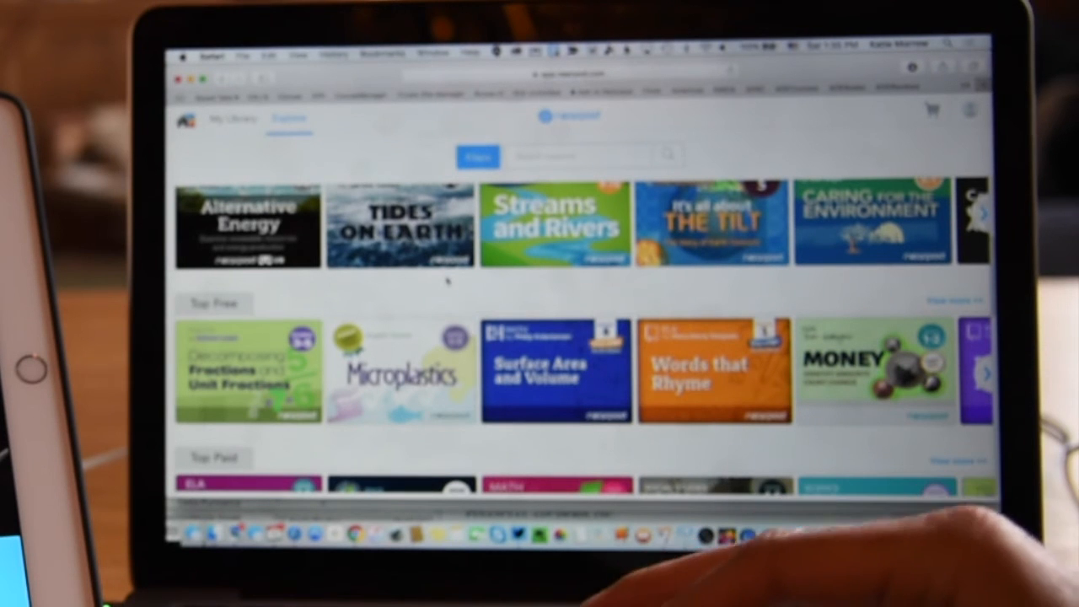
{"action": "scroll", "scroll_direction": "down", "scroll_amount": 3}
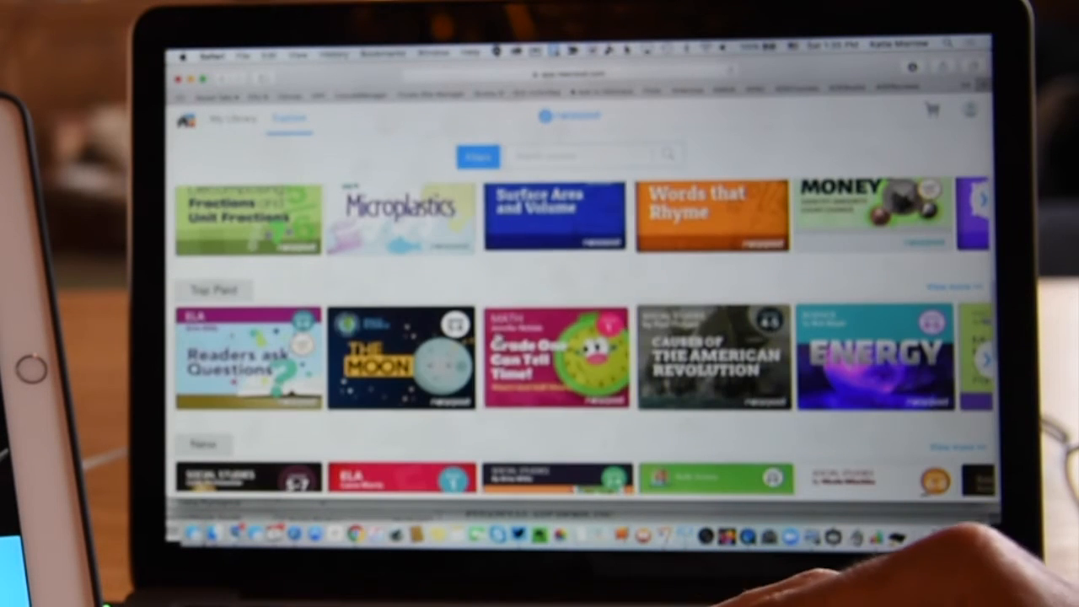
{"action": "scroll", "scroll_direction": "down", "scroll_amount": 3}
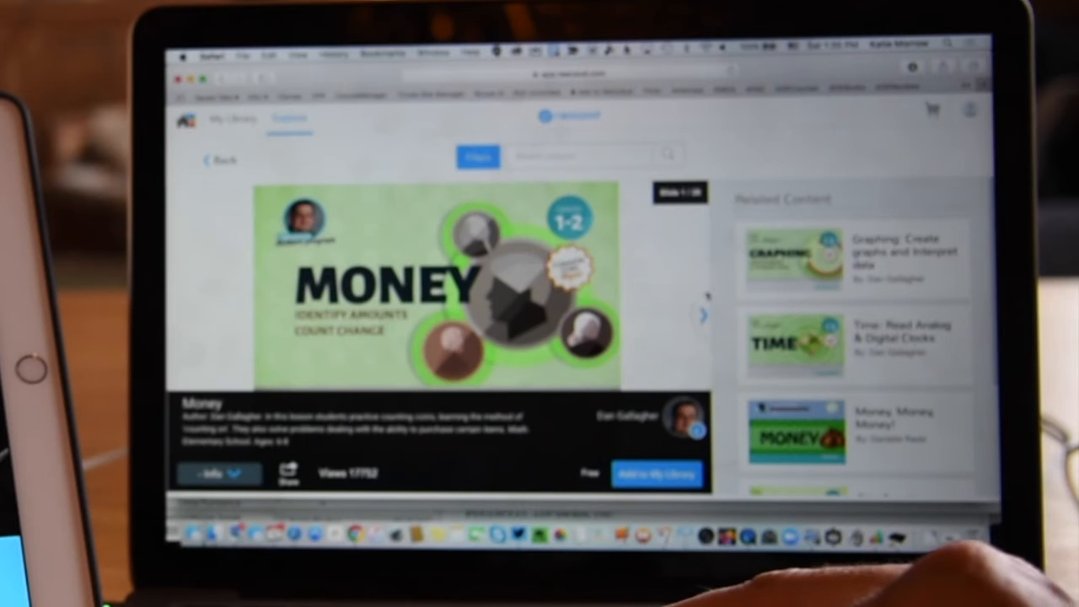
- Collapse the Money lesson's info panel and add the lesson to My Library
{"action": "left_click", "coordinate": [218, 473]}
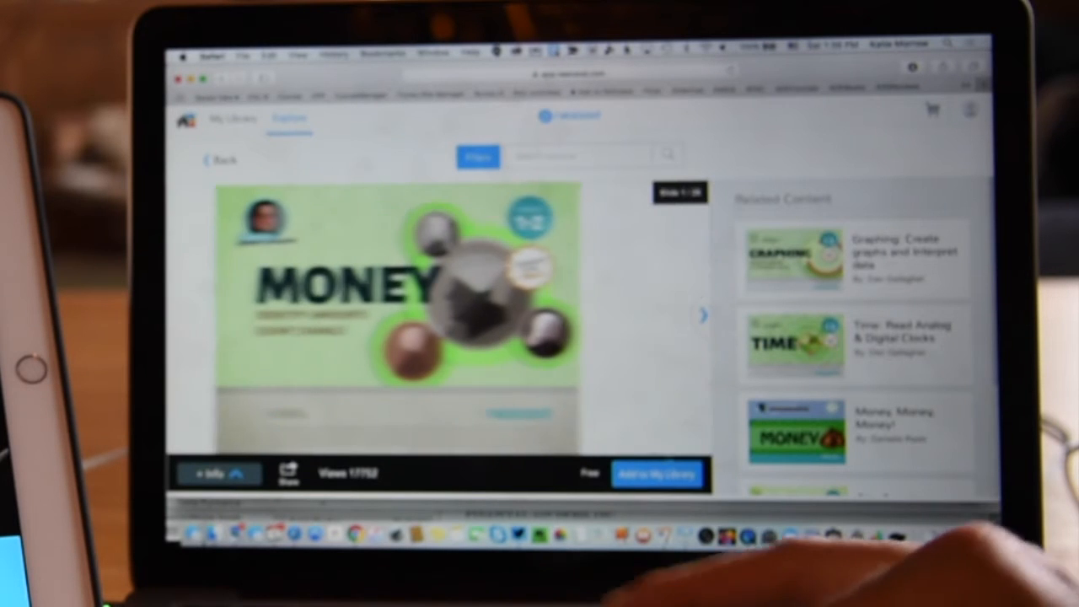
{"action": "left_click", "coordinate": [657, 473]}
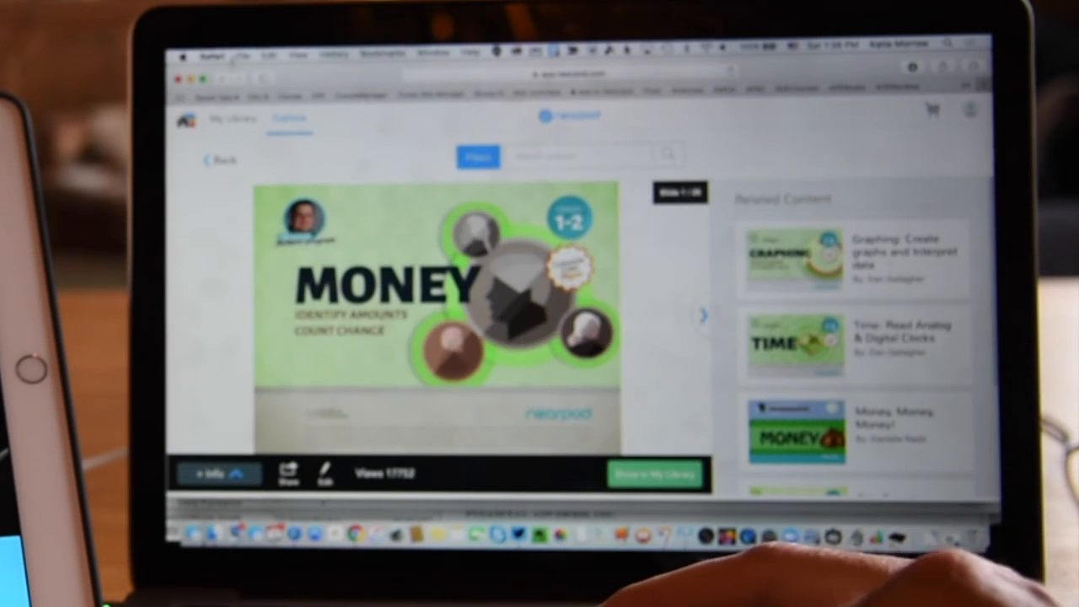
{"action": "left_click", "coordinate": [234, 119]}
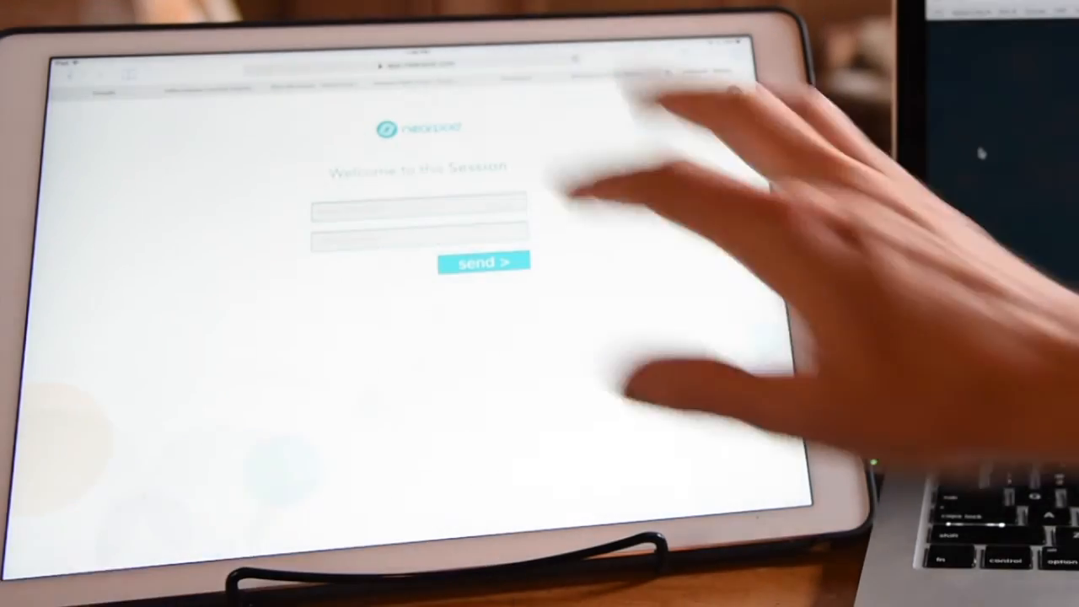
- Enter the student's name on the Welcome to the Session page and join
{"action": "left_click", "coordinate": [417, 211]}
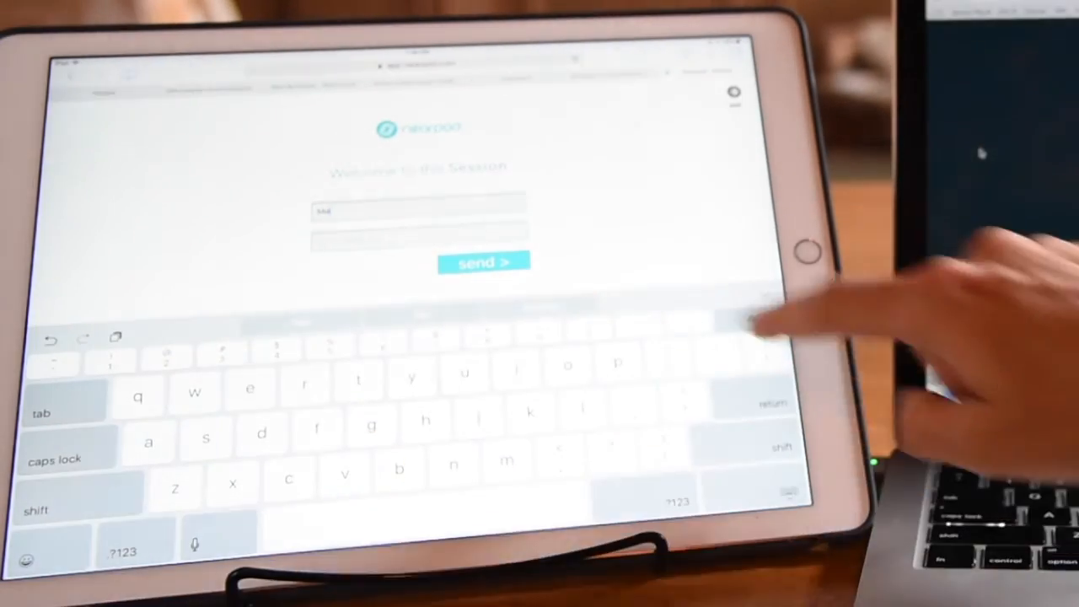
{"action": "left_click", "coordinate": [483, 261]}
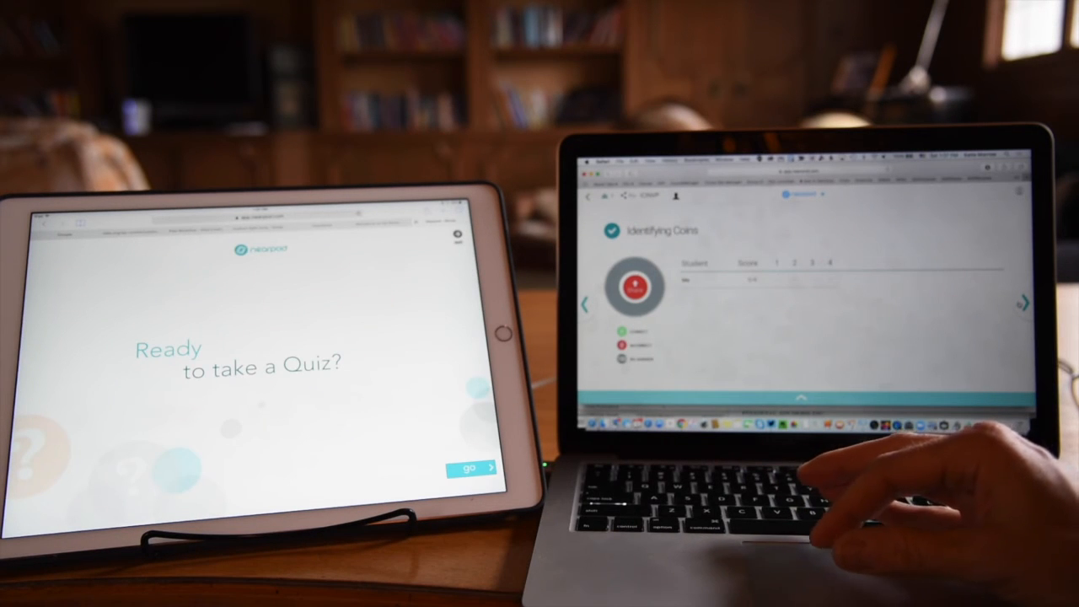
- Start the Identifying Coins quiz and answer the Which is this coin? question
{"action": "left_click", "coordinate": [475, 468]}
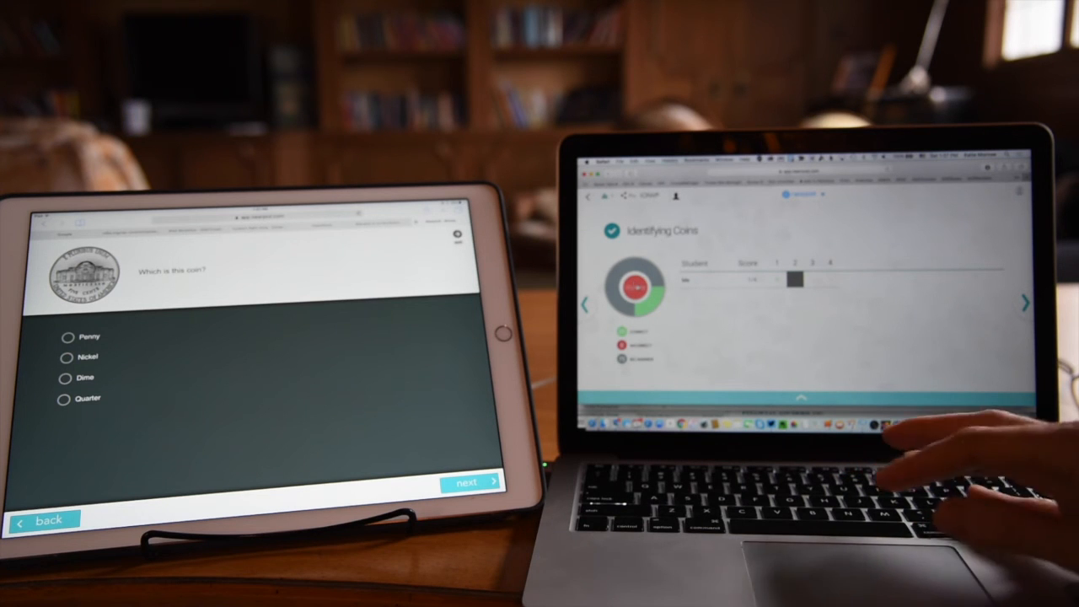
{"action": "left_click", "coordinate": [468, 482]}
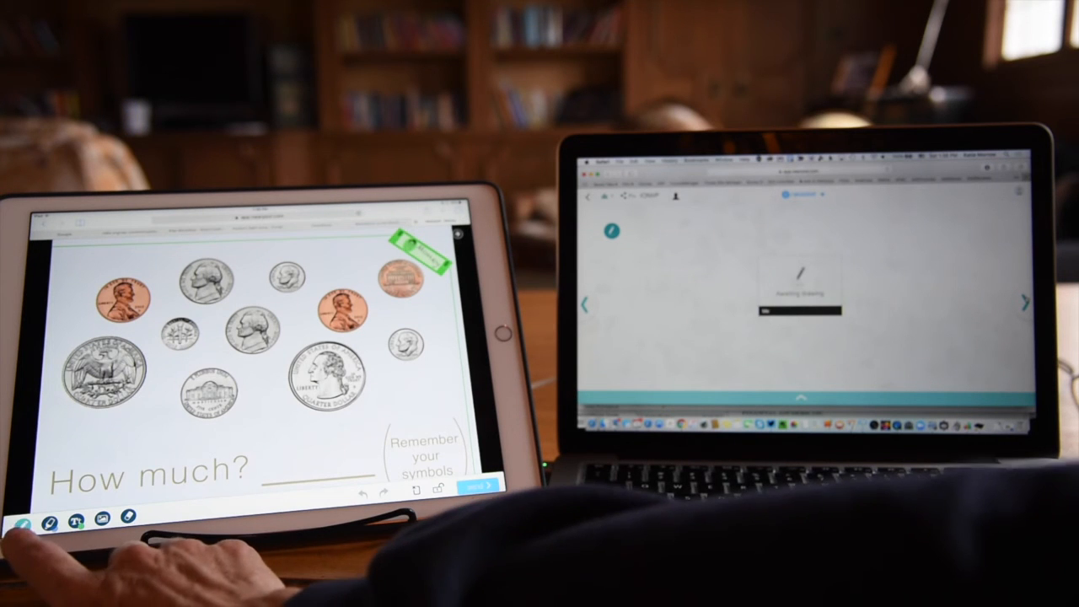
- Use the Draw It tools on the How much? coin-counting slide
{"action": "left_click", "coordinate": [49, 521]}
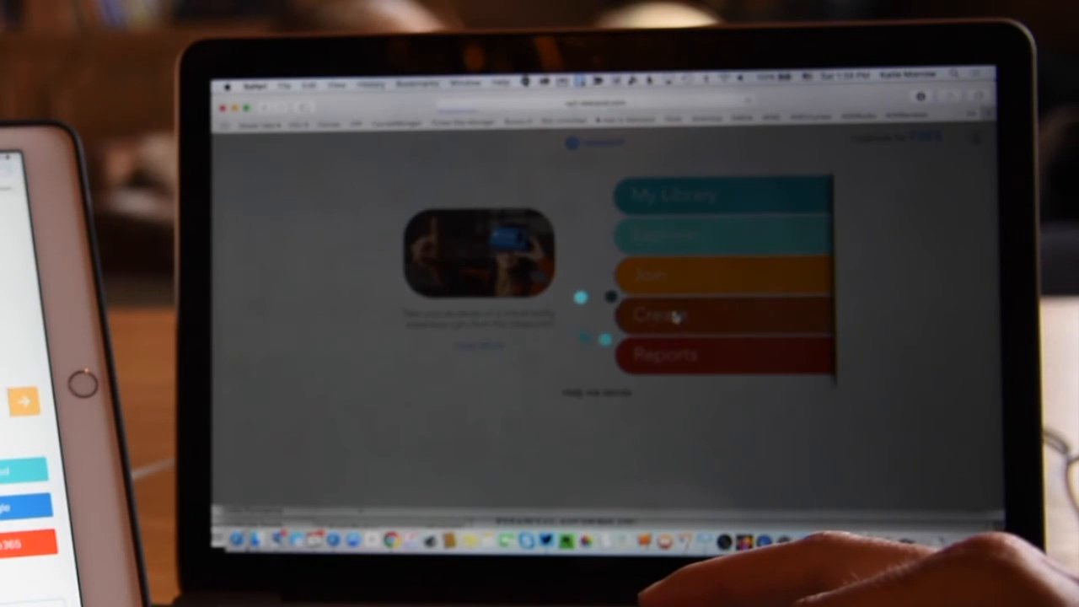
- Create a new presentation and add a Draw It activity slide
{"action": "left_click", "coordinate": [660, 315]}
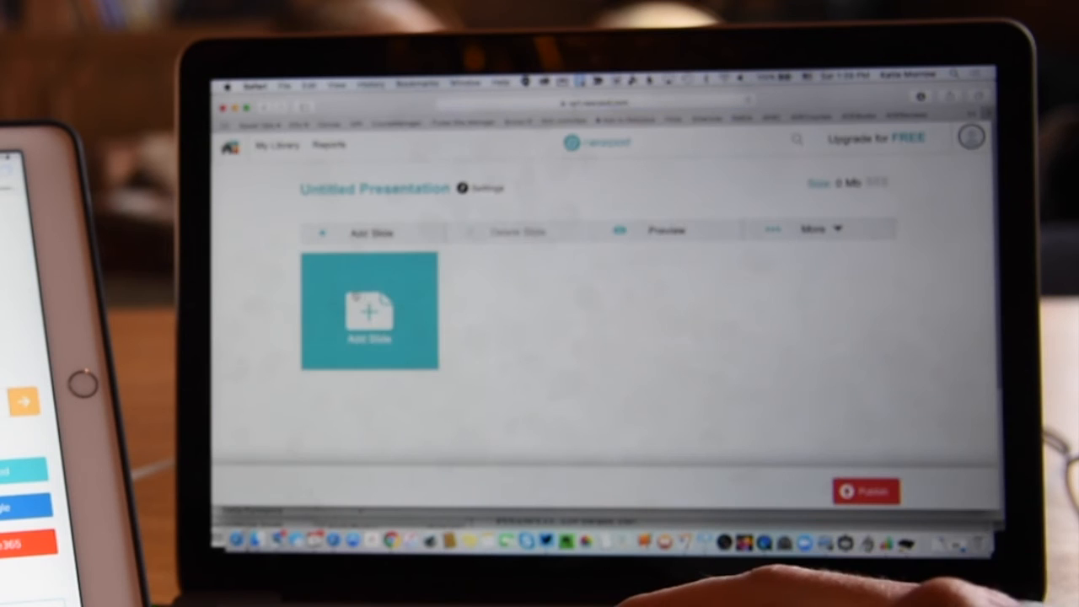
{"action": "left_click", "coordinate": [368, 310]}
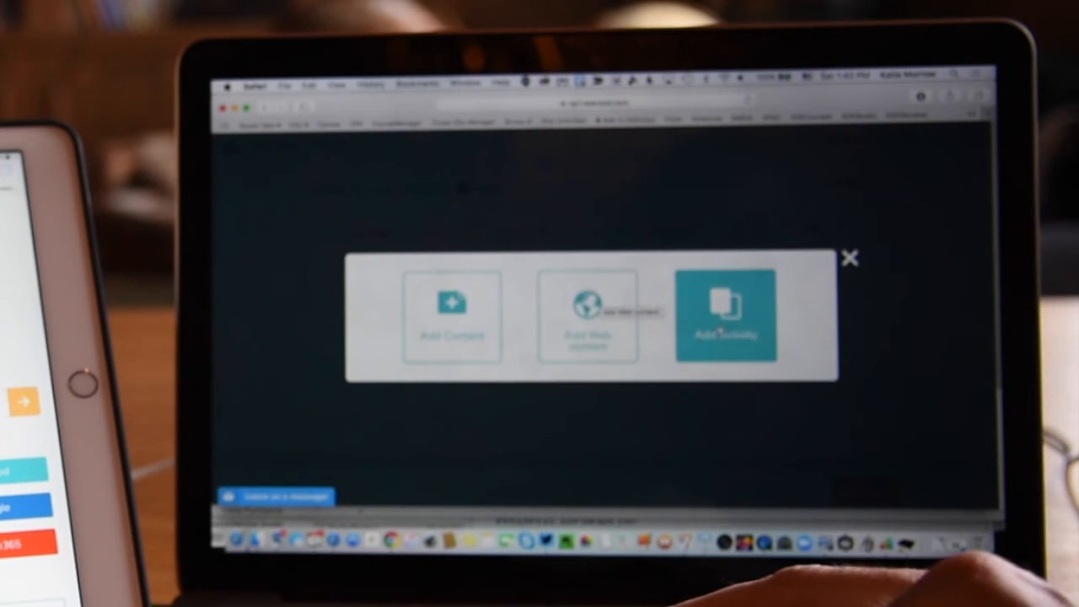
{"action": "left_click", "coordinate": [725, 316]}
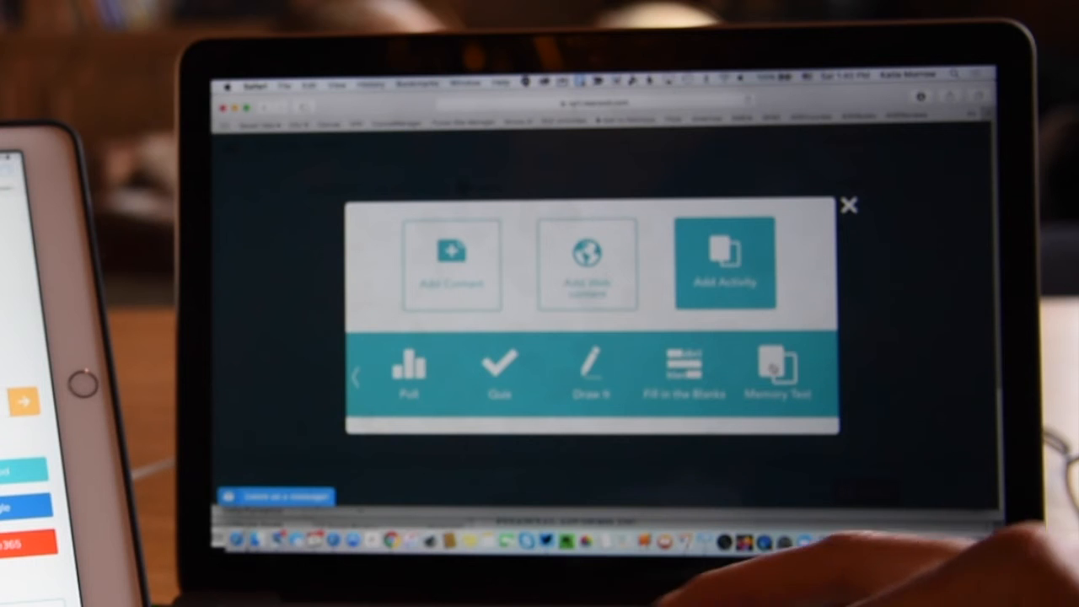
{"action": "left_click", "coordinate": [589, 371]}
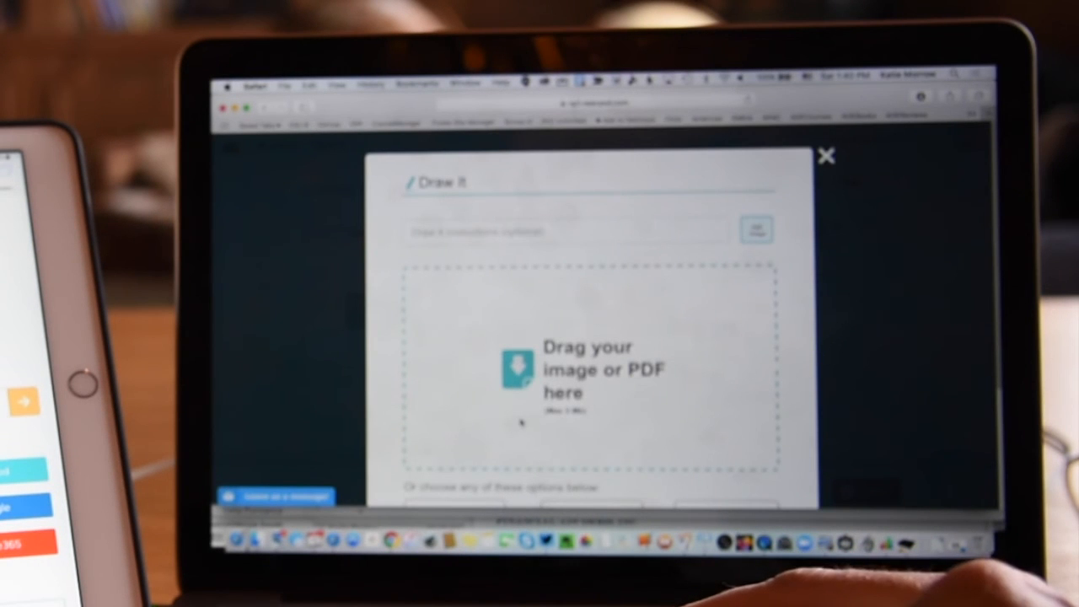
{"action": "scroll", "scroll_direction": "down", "scroll_amount": 3}
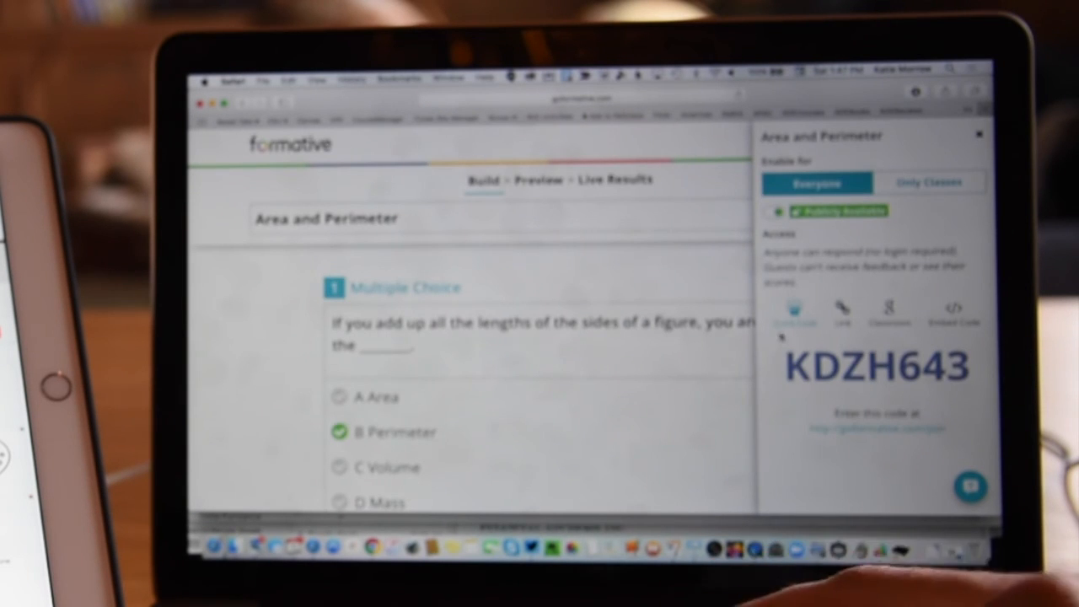
- Switch quiz access to Only Classes, then back to Everyone with the join code
{"action": "left_click", "coordinate": [929, 183]}
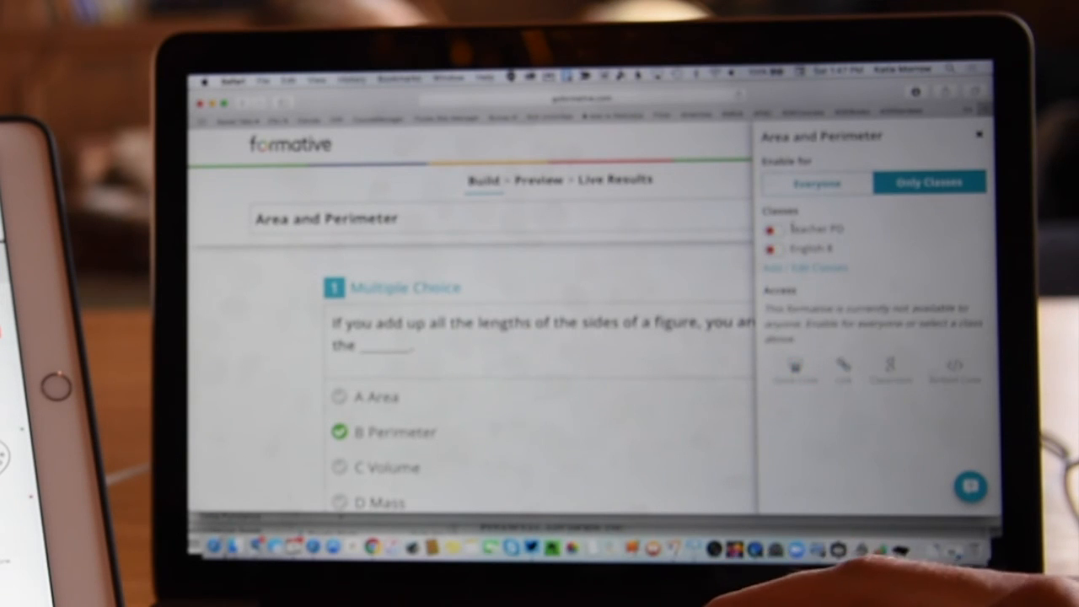
{"action": "left_click", "coordinate": [815, 182]}
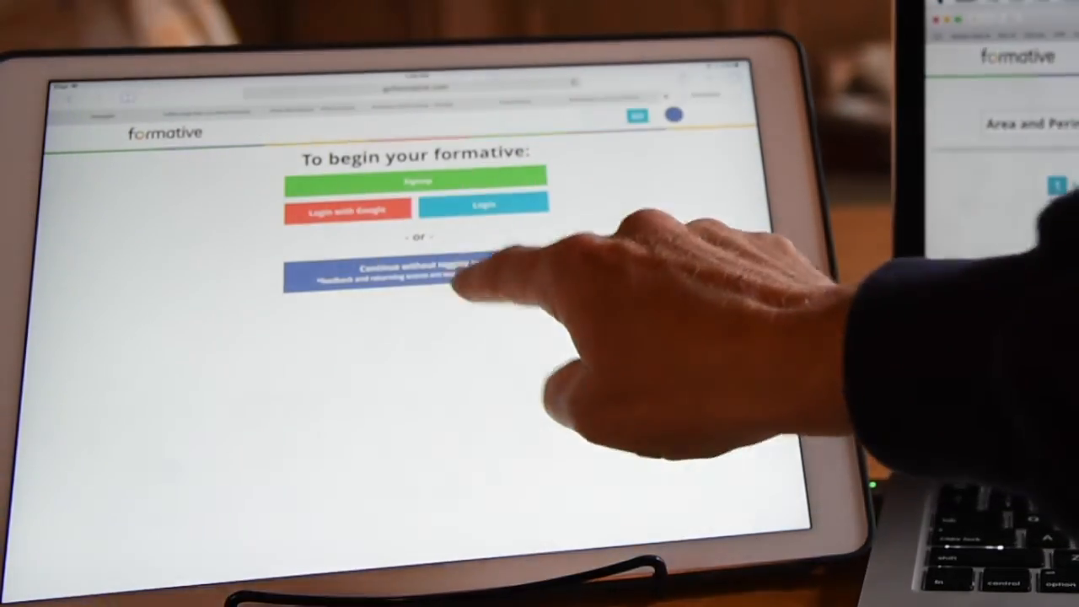
- Continue without logging in and enter a student name to begin the quiz
{"action": "left_click", "coordinate": [419, 274]}
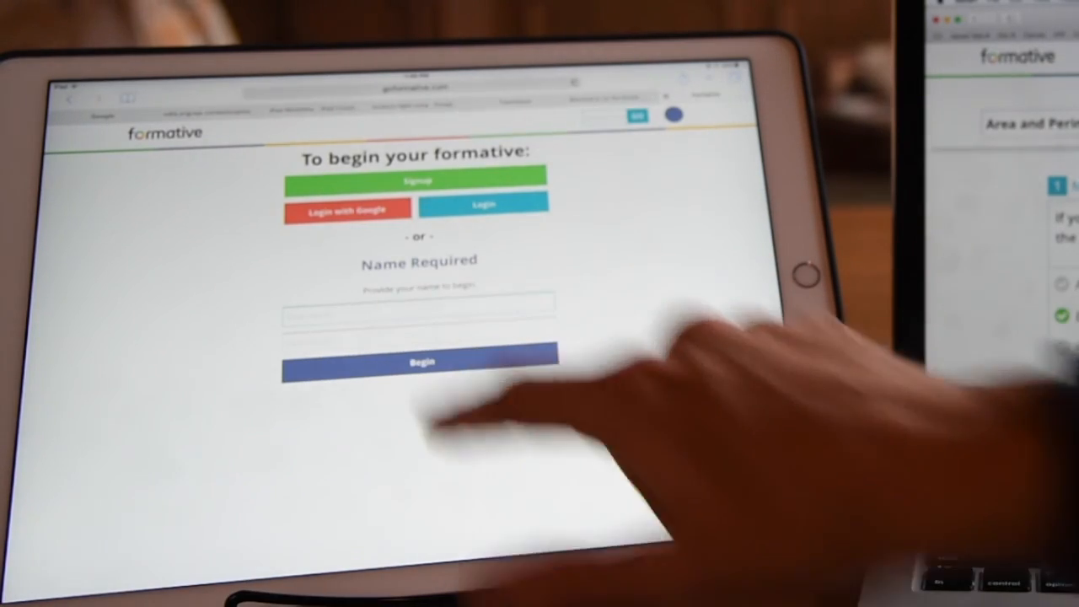
{"action": "left_click", "coordinate": [419, 316]}
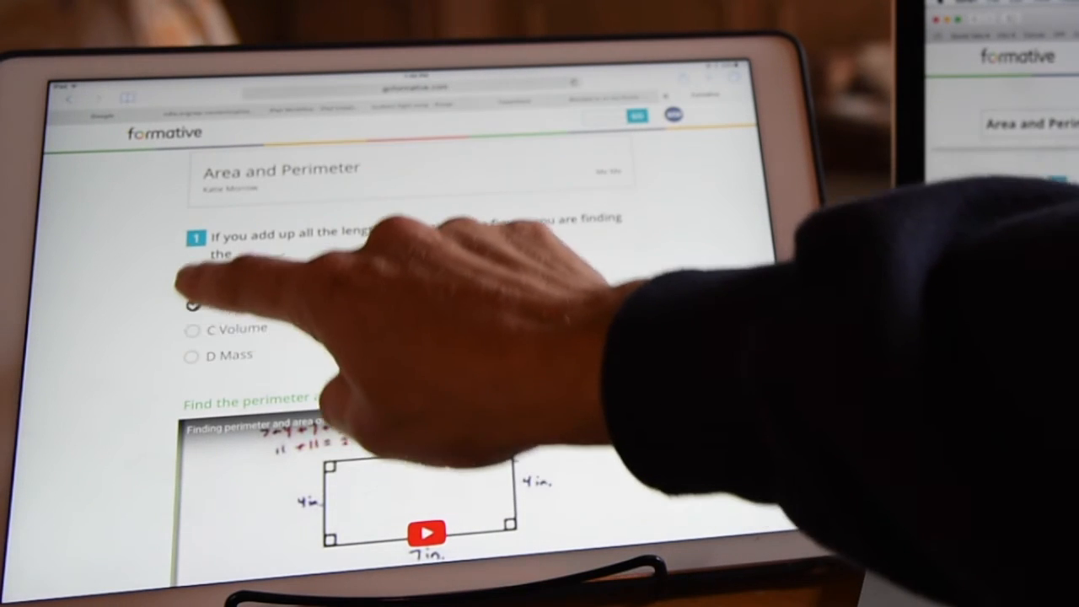
- Answer Area for question 1 and move down to question 4
{"action": "left_click", "coordinate": [193, 278]}
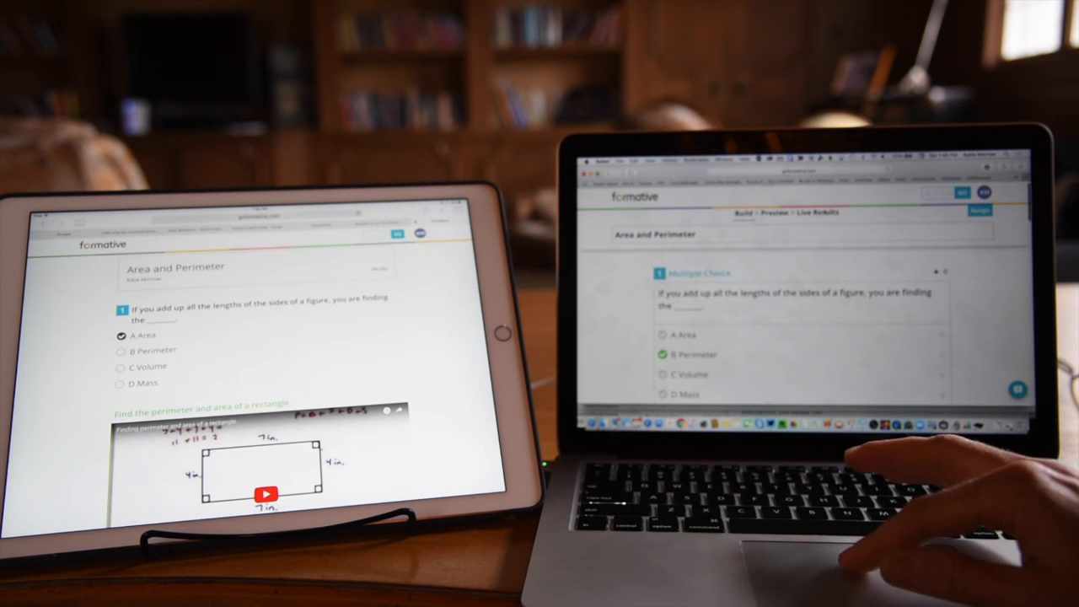
{"action": "left_click", "coordinate": [812, 212]}
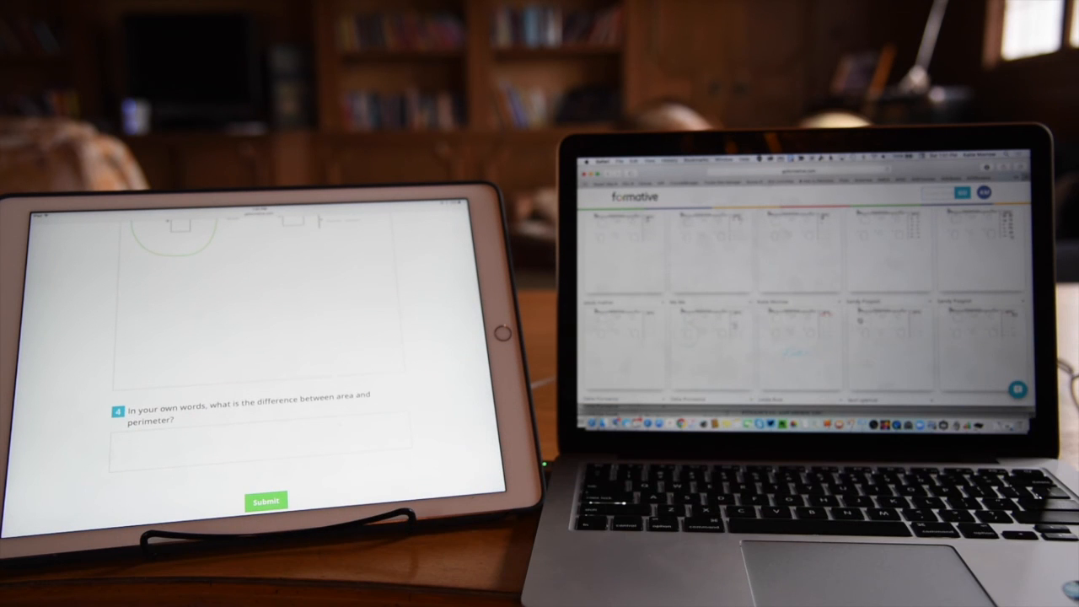
- Write a response to question 4 and submit the quiz
{"action": "left_click", "coordinate": [253, 443]}
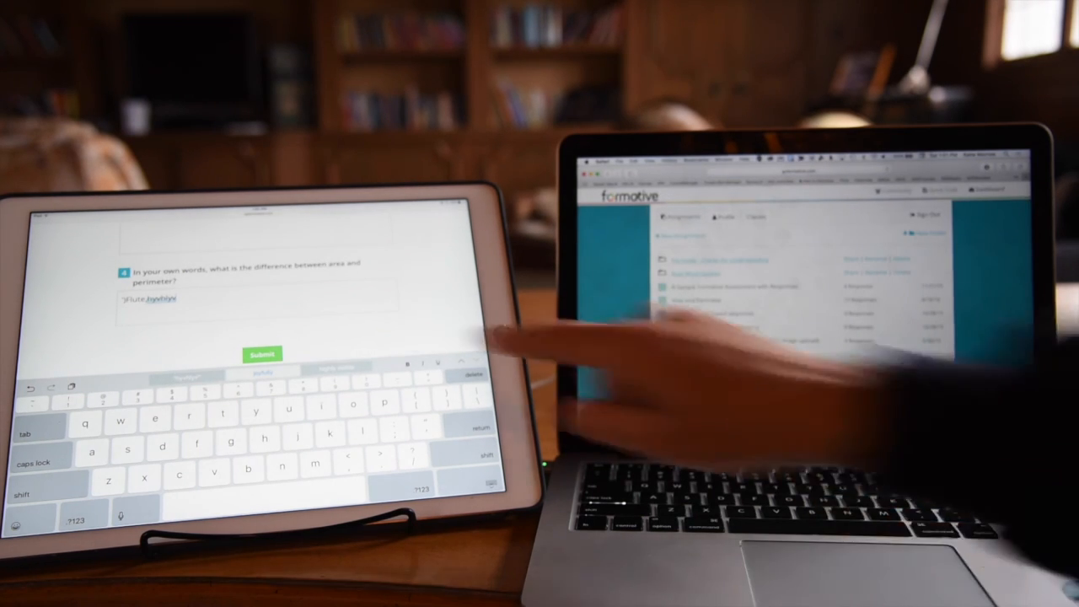
{"action": "left_click", "coordinate": [262, 353]}
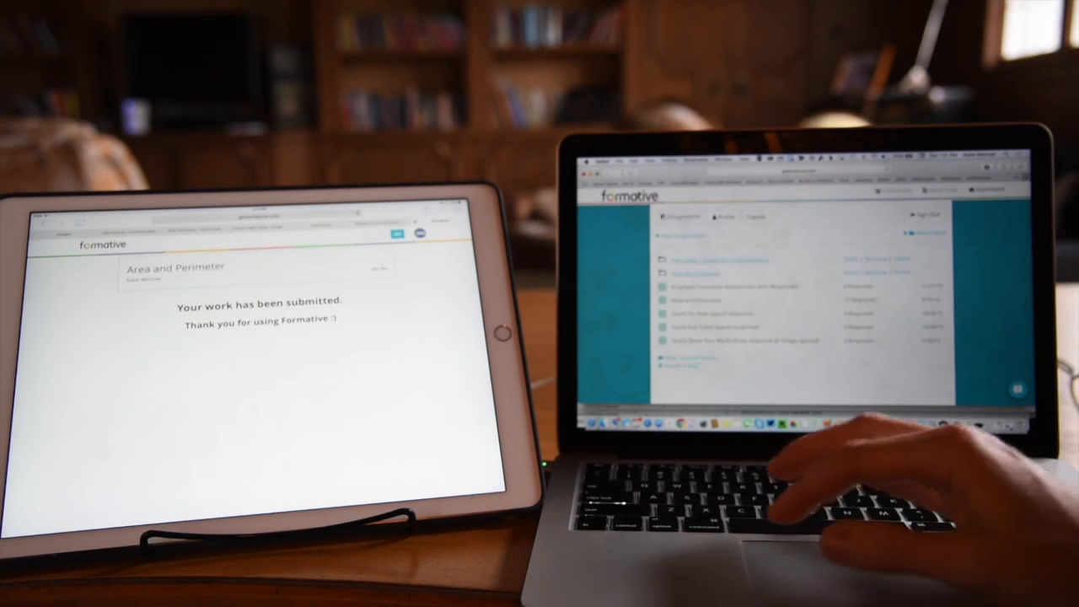